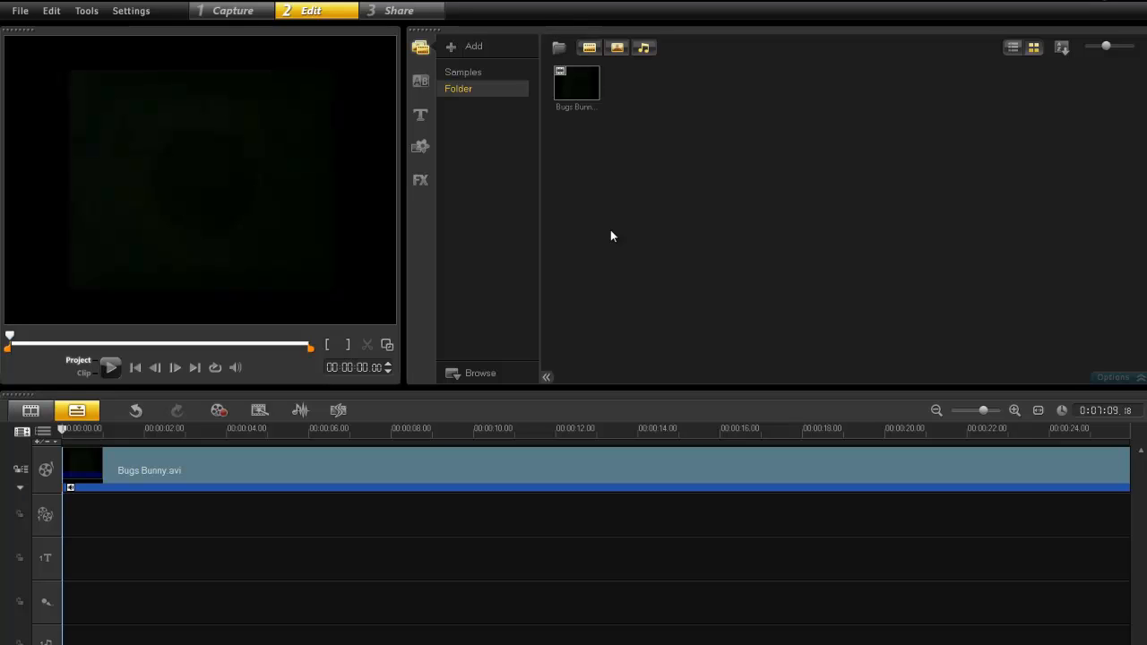
{"action": "mouse_move", "coordinate": [649, 278]}
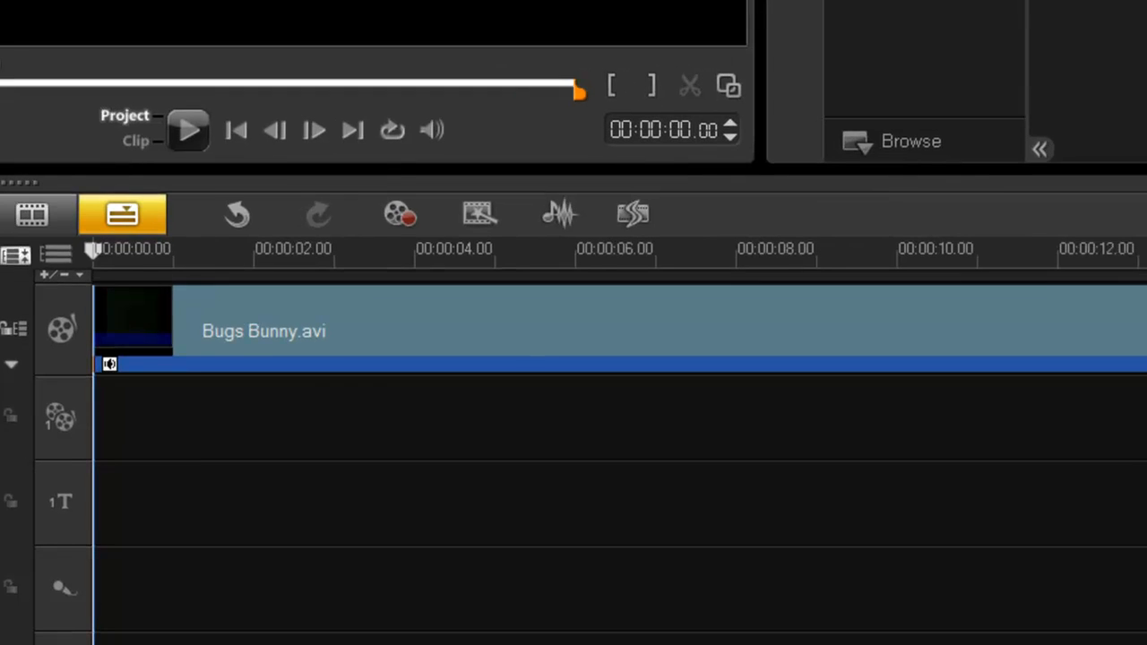
{"action": "mouse_move", "coordinate": [936, 251]}
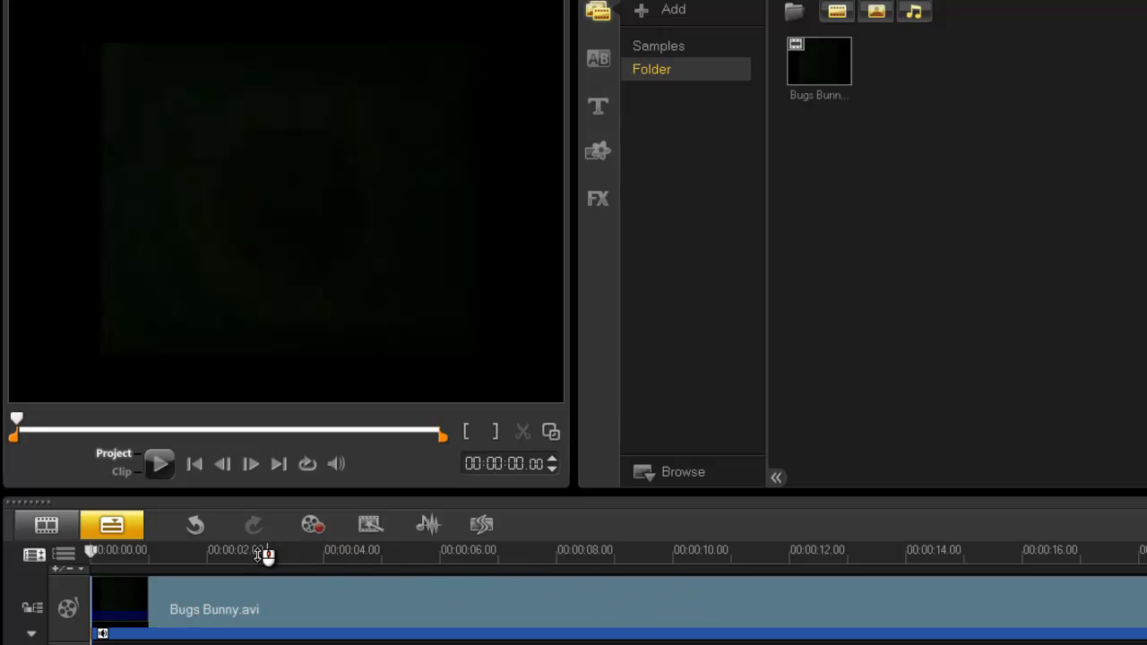
{"action": "mouse_move", "coordinate": [319, 610]}
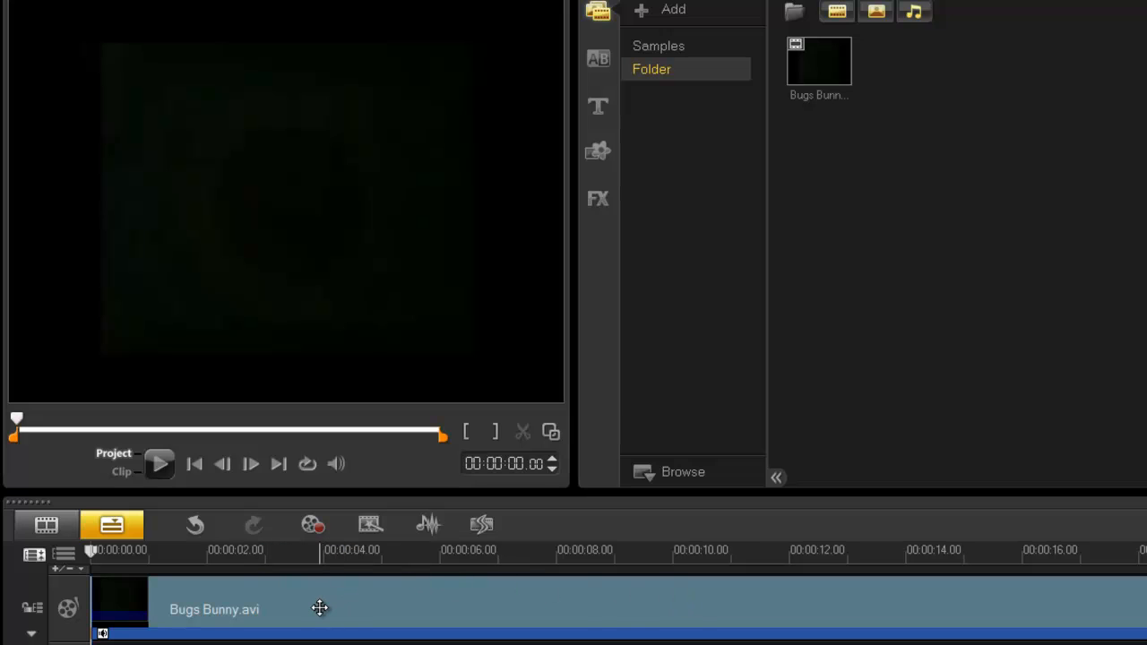
{"action": "mouse_move", "coordinate": [200, 578]}
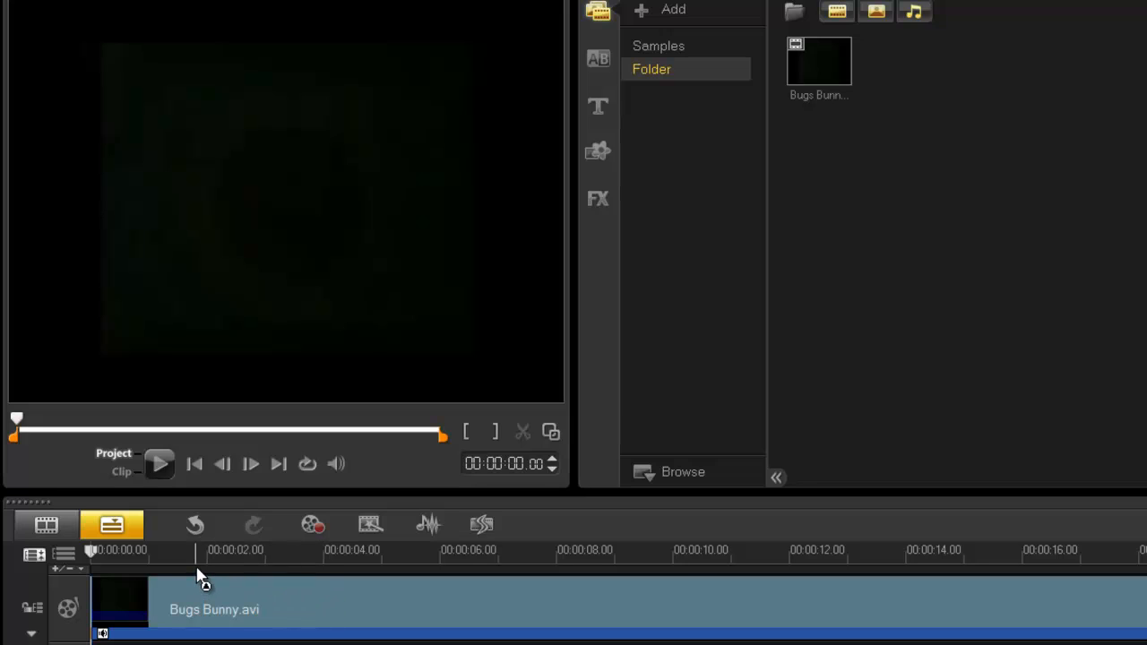
{"action": "mouse_move", "coordinate": [350, 583]}
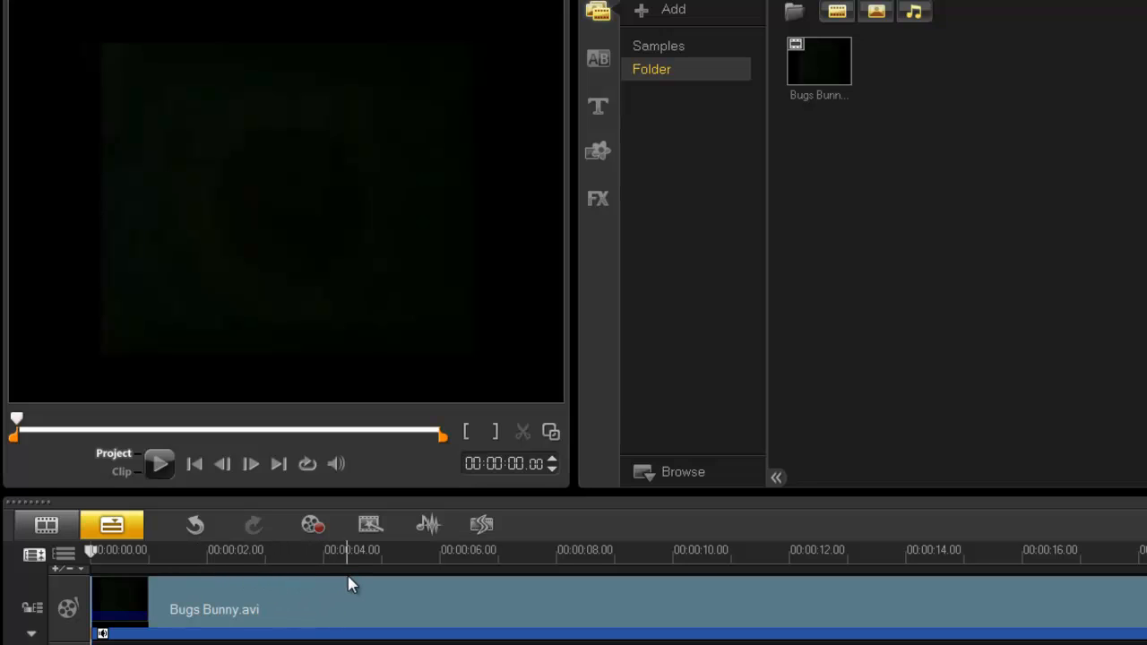
- Scrub the Bugs Bunny clip and add chapter markers near 5 and 9 seconds
{"action": "left_click", "coordinate": [103, 550]}
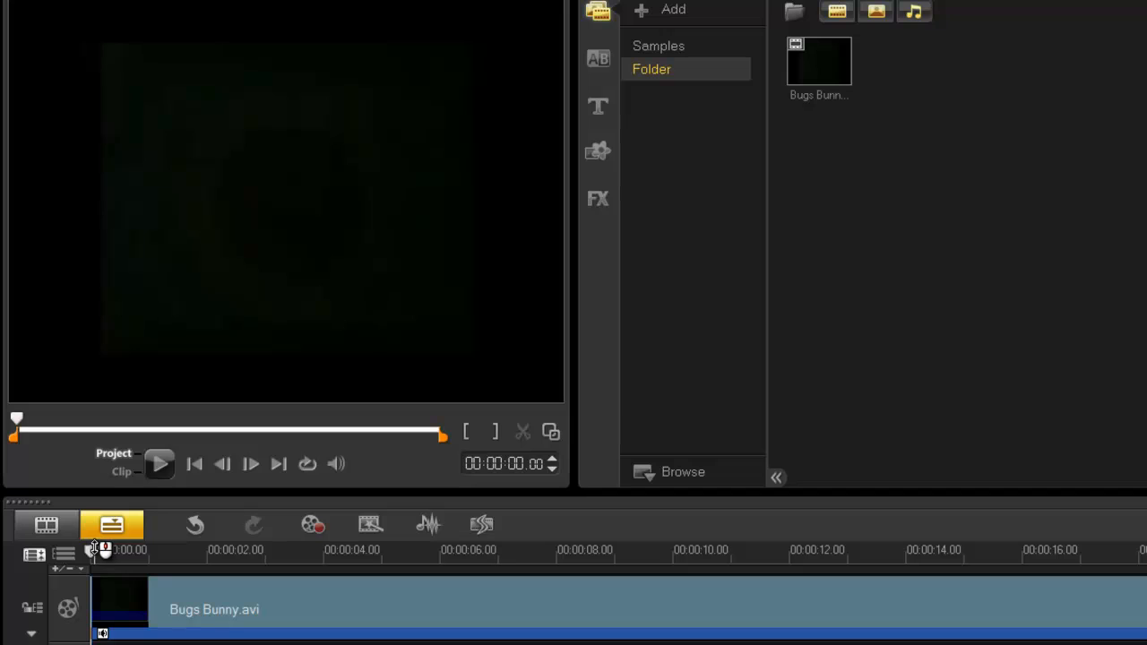
{"action": "left_click_drag", "start_coordinate": [103, 550], "coordinate": [291, 555]}
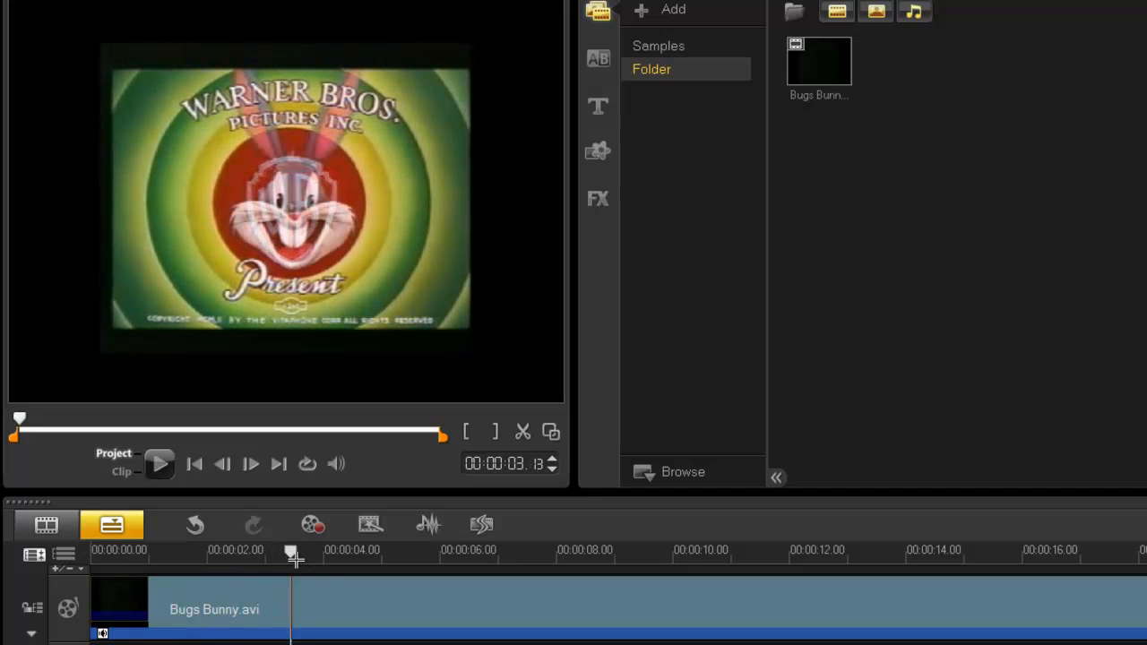
{"action": "left_click_drag", "start_coordinate": [291, 553], "coordinate": [379, 553]}
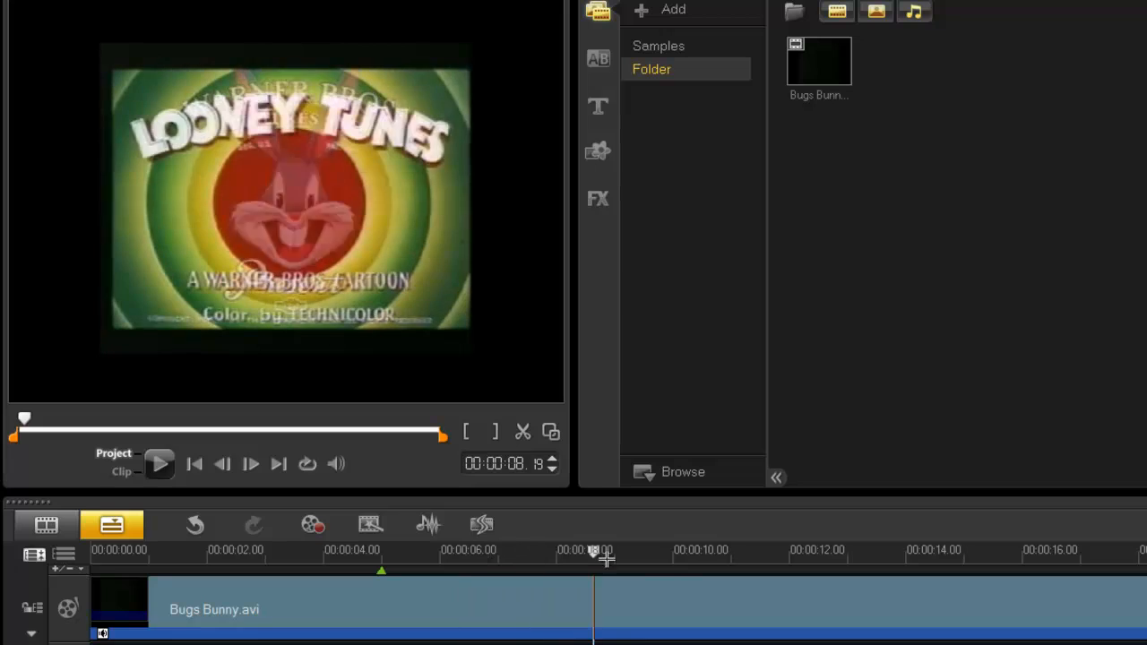
{"action": "left_click_drag", "start_coordinate": [594, 550], "coordinate": [649, 550]}
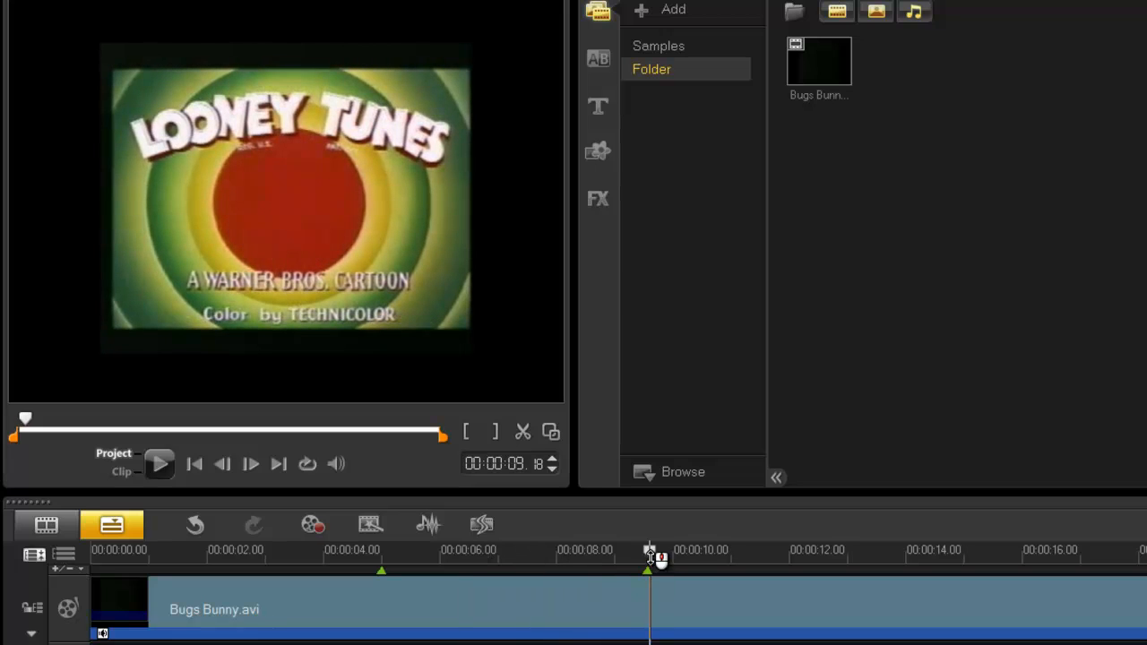
{"action": "left_click_drag", "start_coordinate": [649, 551], "coordinate": [907, 551]}
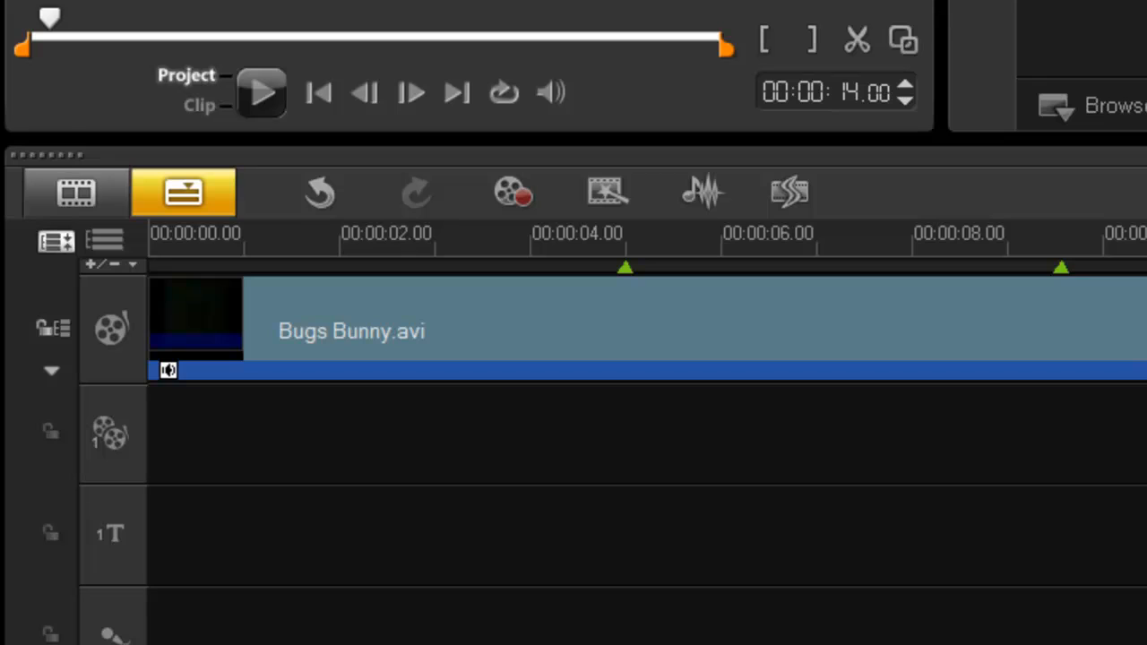
{"action": "mouse_move", "coordinate": [1058, 427]}
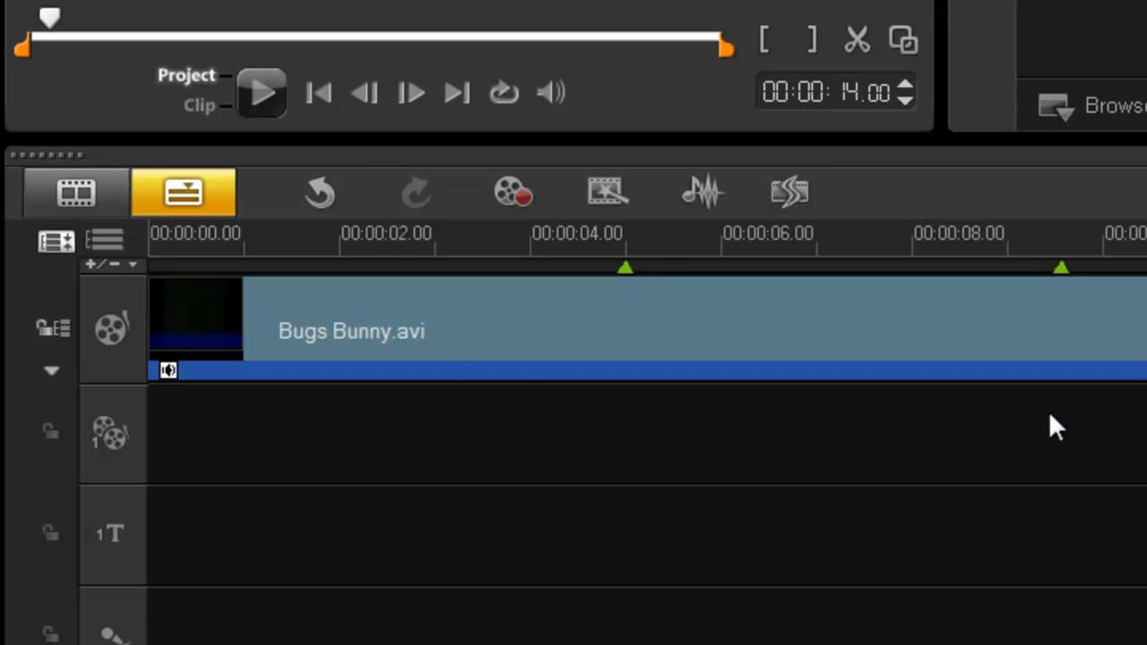
{"action": "mouse_move", "coordinate": [134, 278]}
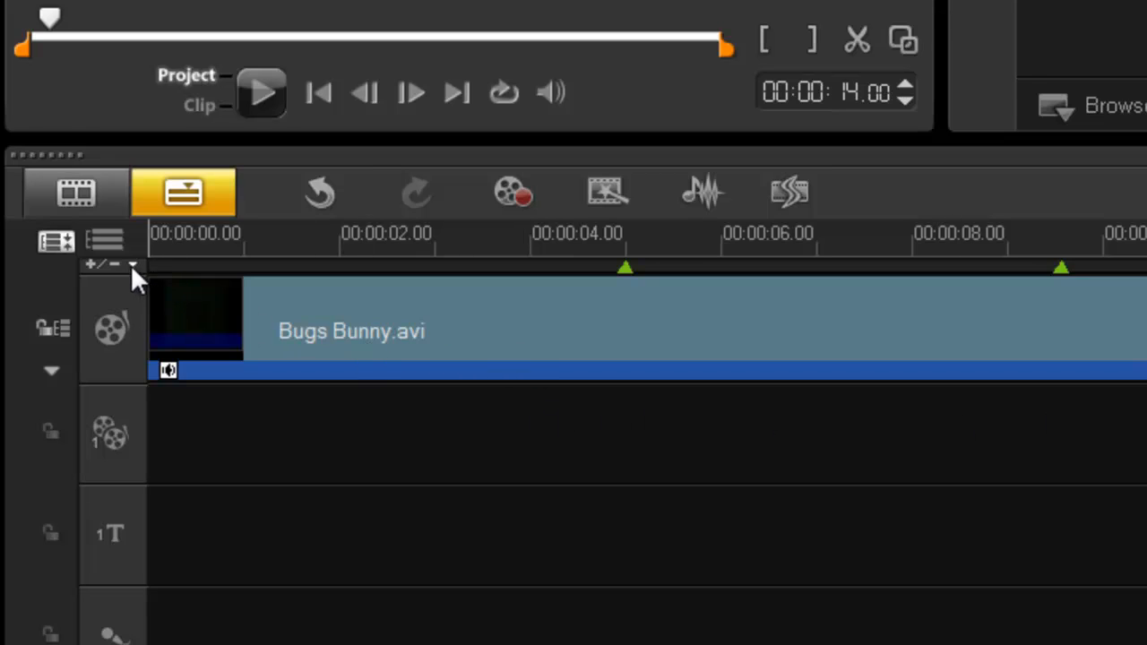
- Delete all chapter points in the Chapter Point Manager, leaving its list empty
{"action": "left_click", "coordinate": [132, 264]}
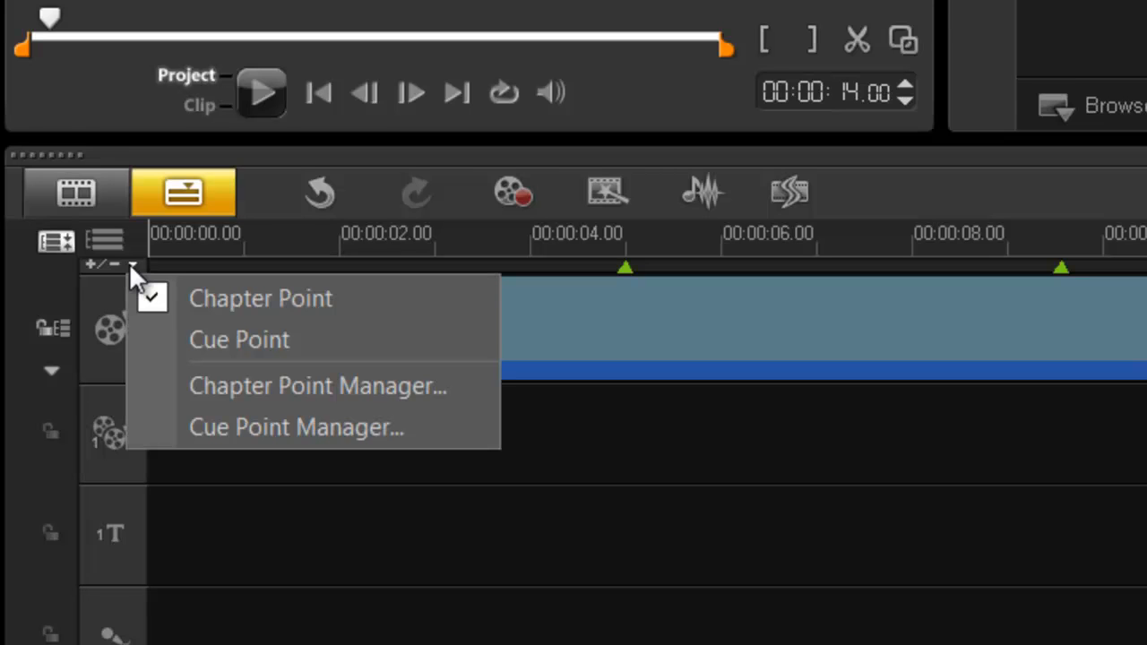
{"action": "left_click", "coordinate": [317, 385]}
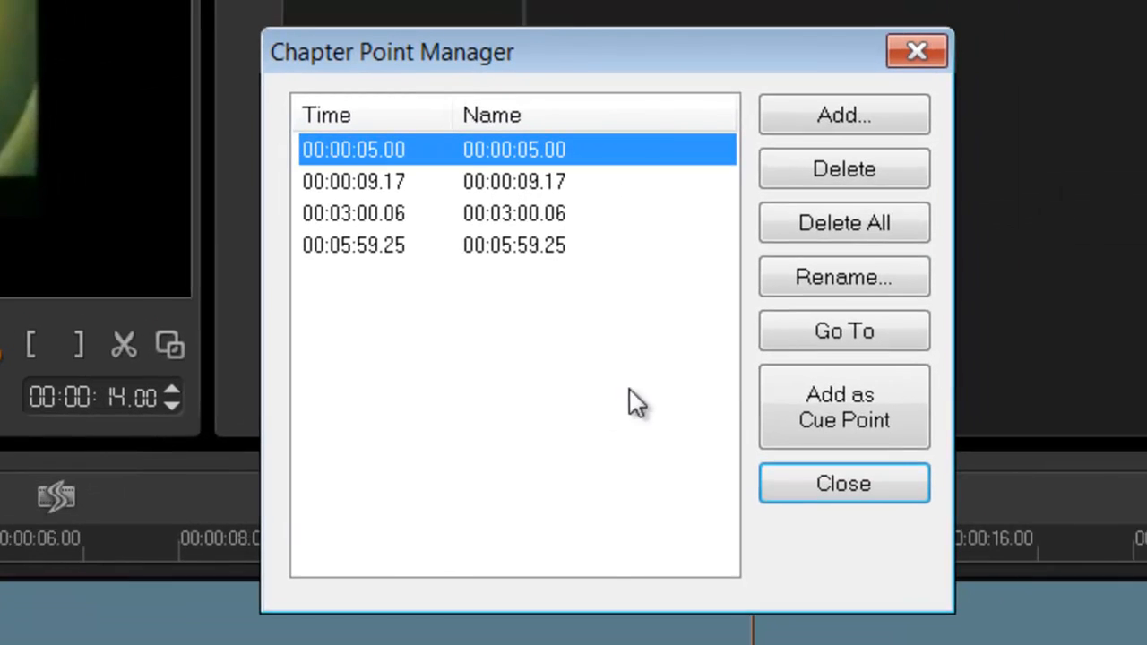
{"action": "mouse_move", "coordinate": [842, 286]}
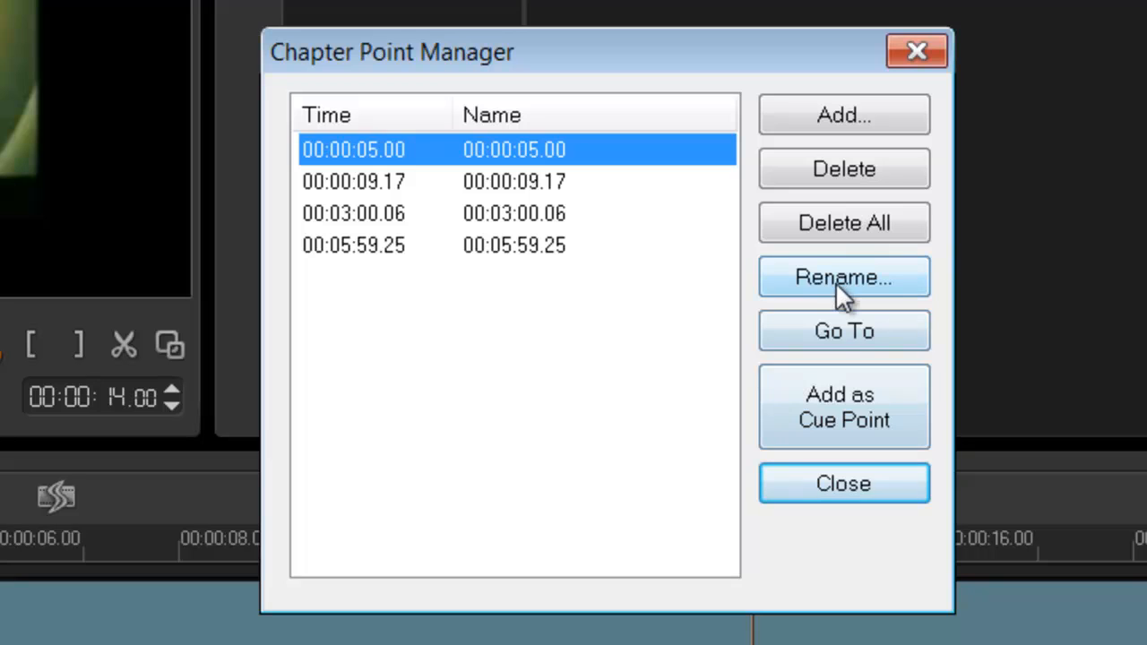
{"action": "left_click", "coordinate": [843, 222]}
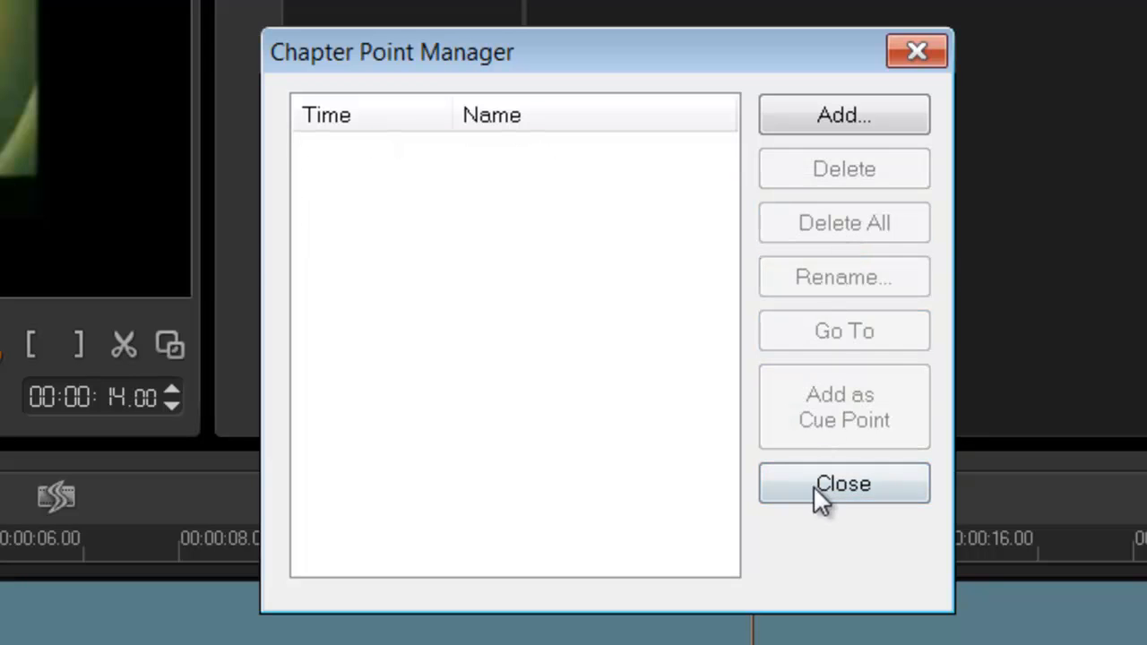
{"action": "left_click", "coordinate": [842, 483]}
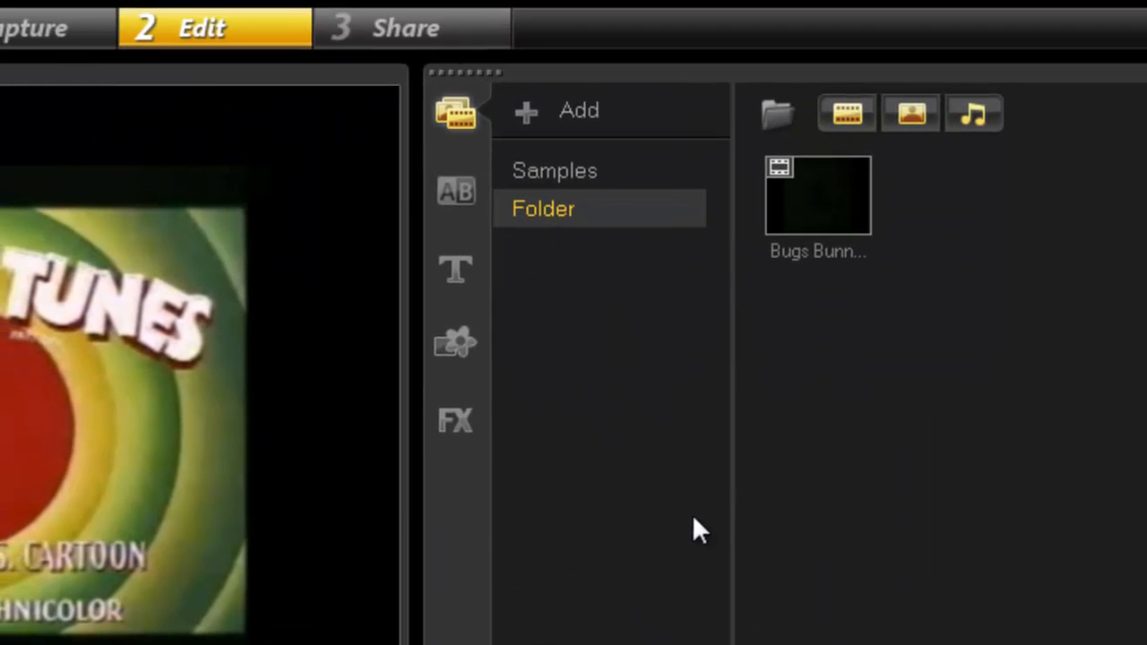
- Create a DVD disc project from Share and open its chapter editor
{"action": "left_click", "coordinate": [405, 26]}
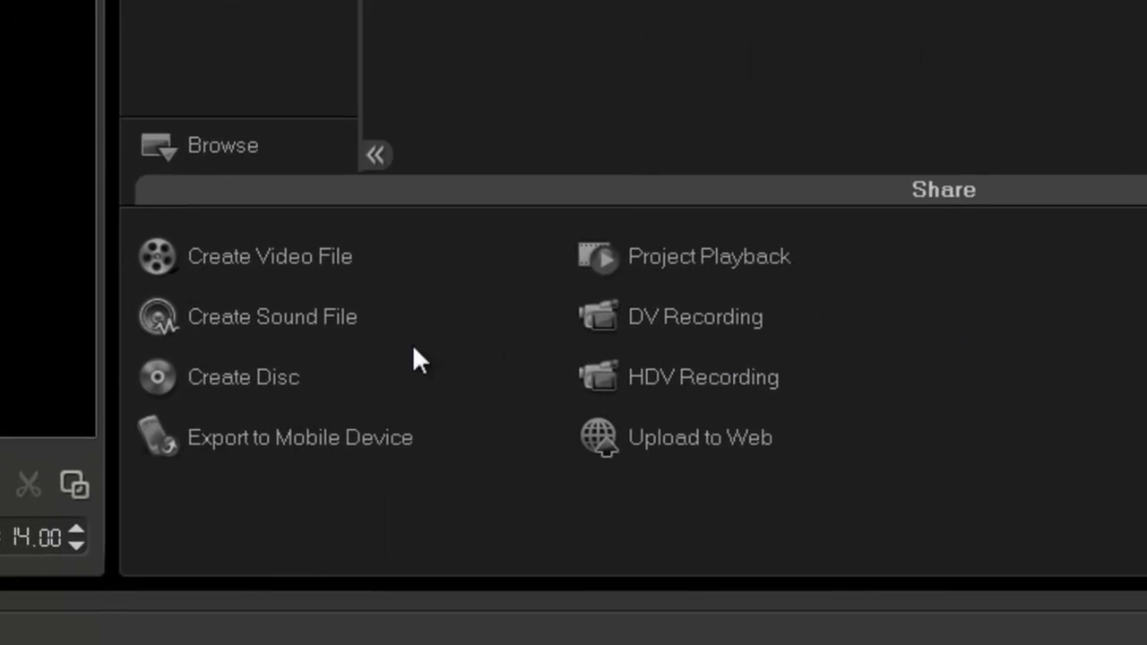
{"action": "left_click", "coordinate": [243, 376]}
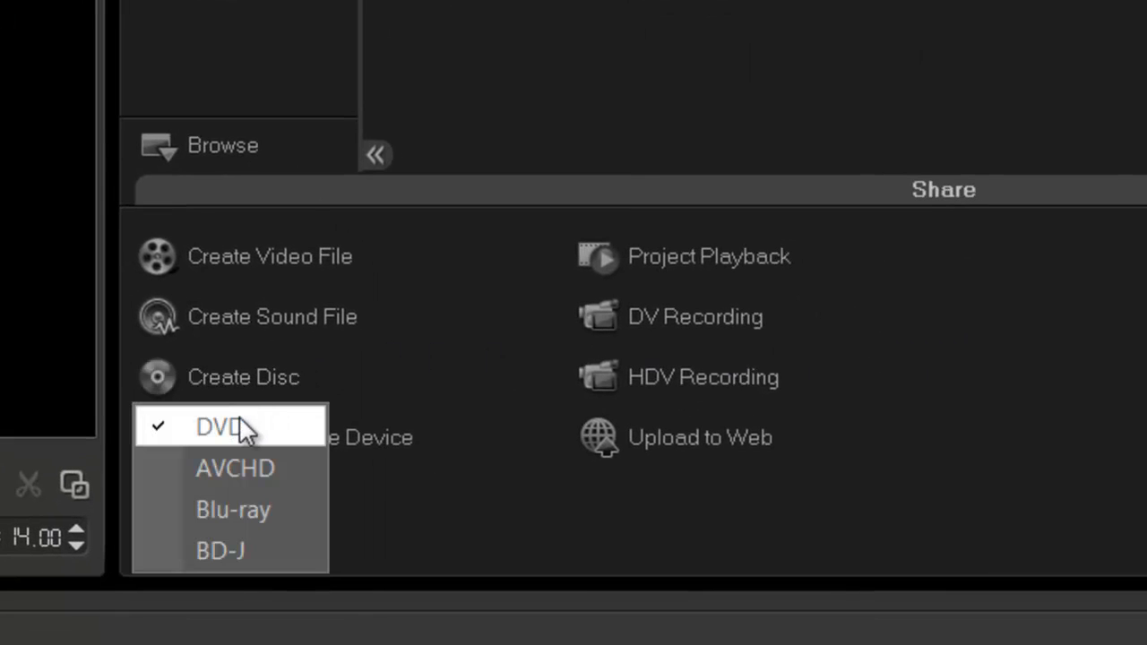
{"action": "mouse_move", "coordinate": [247, 439]}
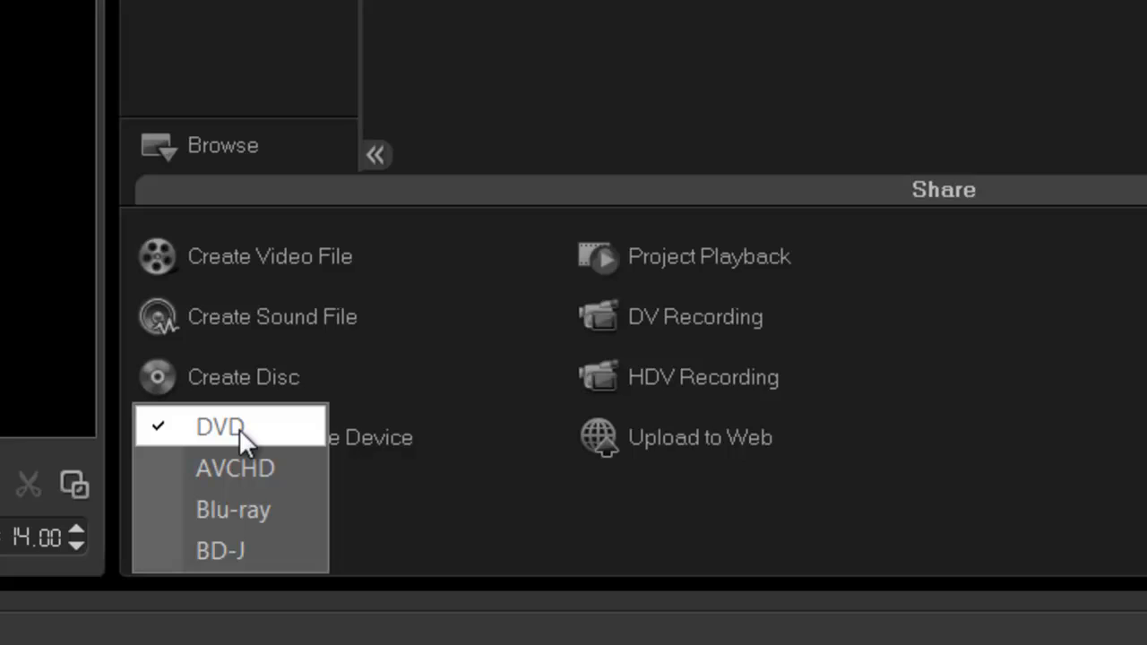
{"action": "left_click", "coordinate": [220, 426]}
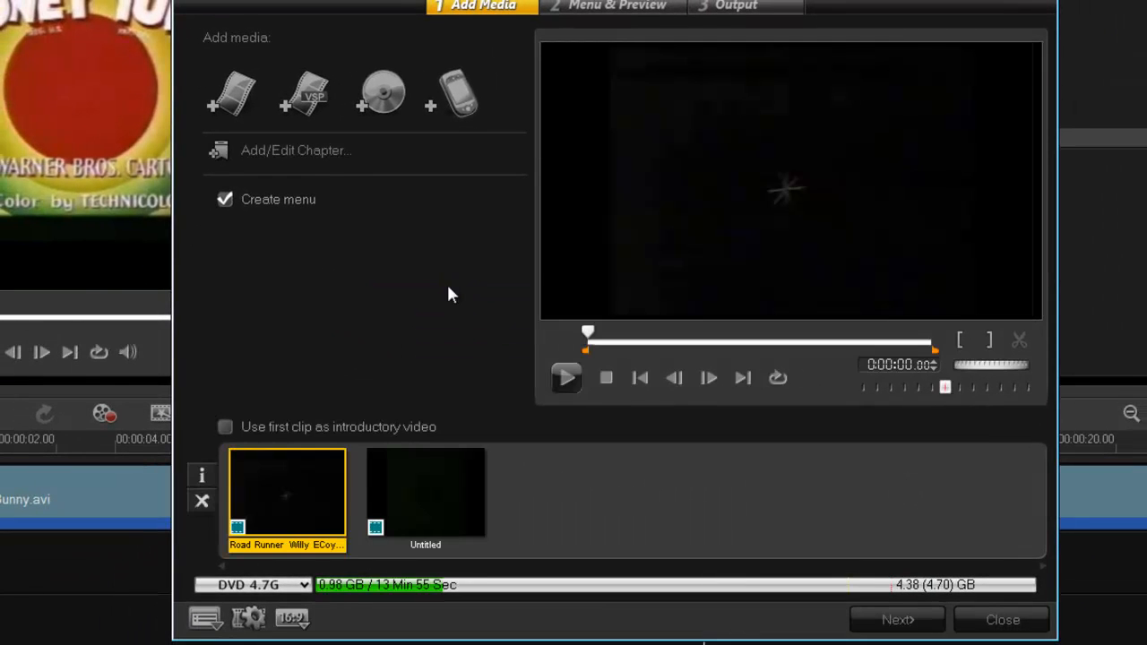
{"action": "left_click", "coordinate": [425, 492]}
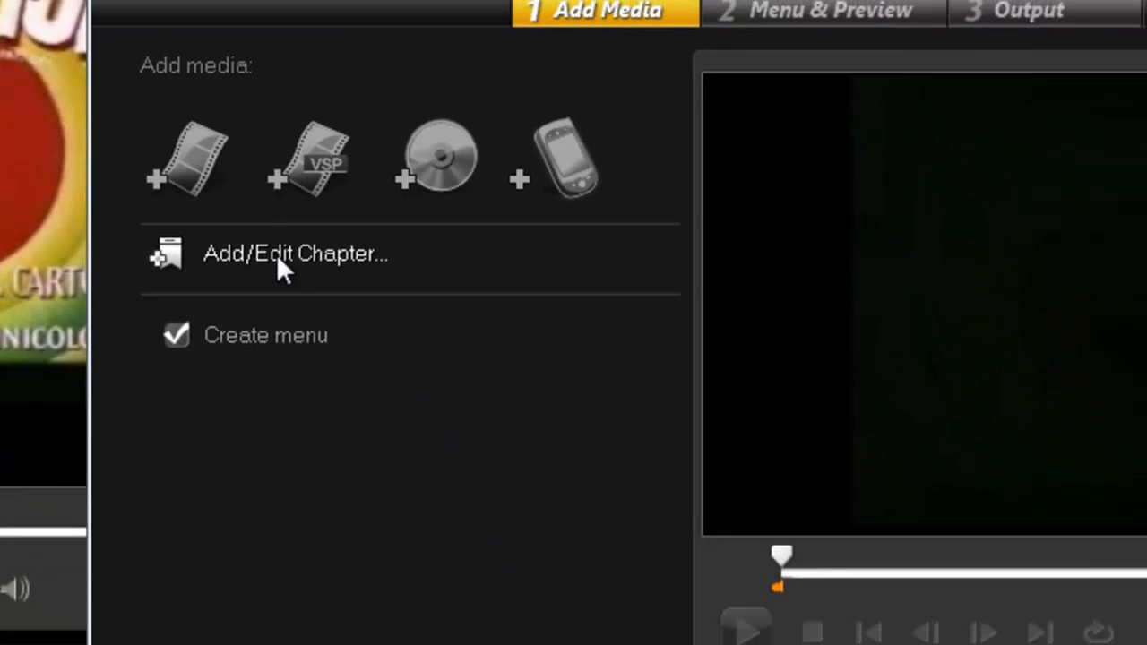
{"action": "left_click", "coordinate": [294, 253]}
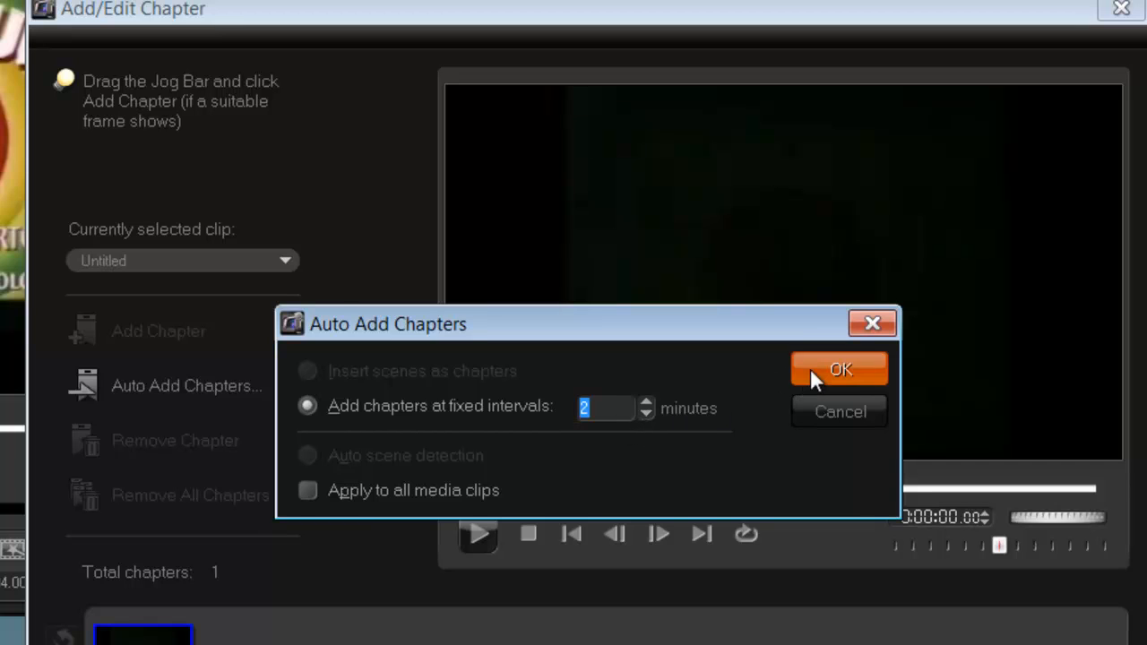
- Auto-add chapters at fixed two-minute intervals, producing four chapters up to about 5:59
{"action": "left_click", "coordinate": [839, 369]}
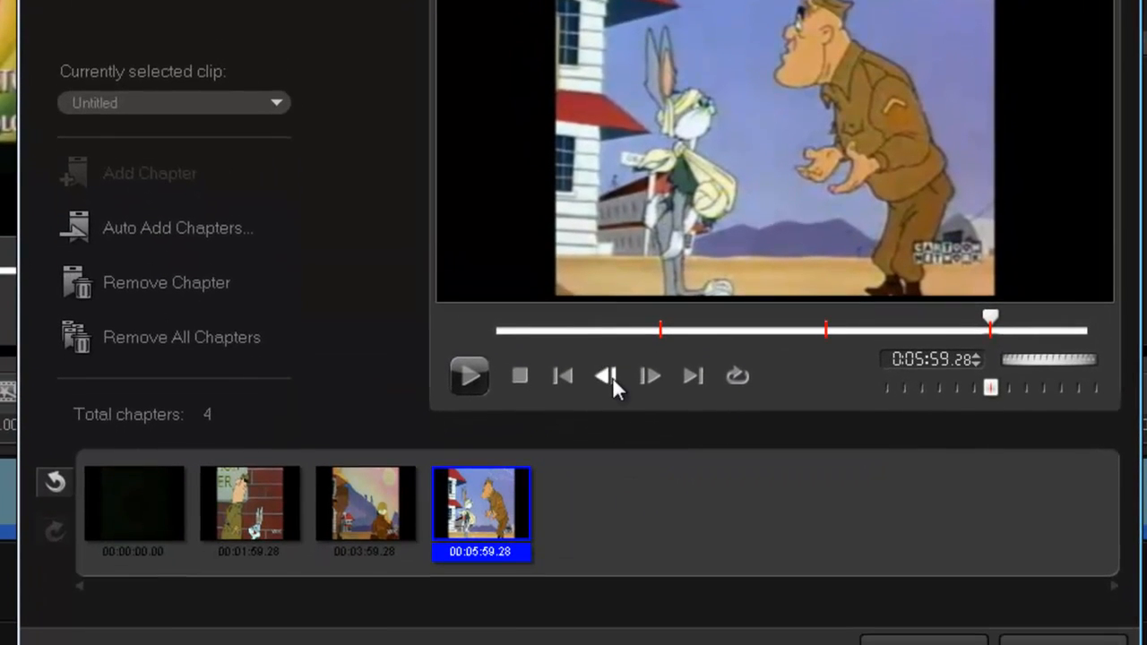
{"action": "mouse_move", "coordinate": [766, 76]}
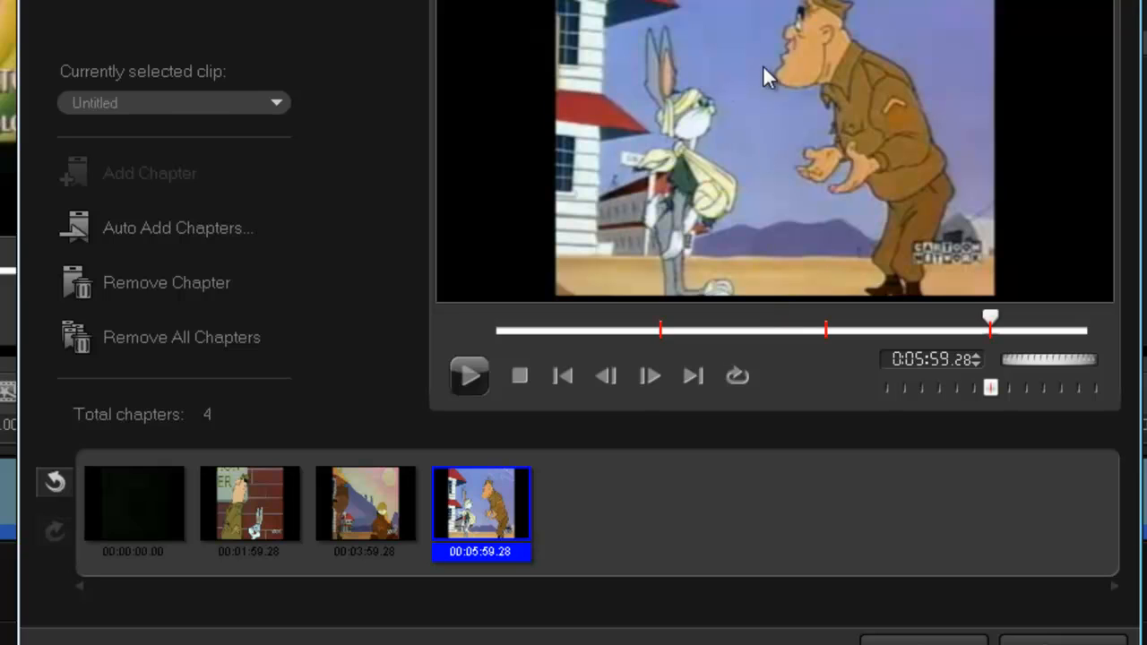
{"action": "mouse_move", "coordinate": [775, 411]}
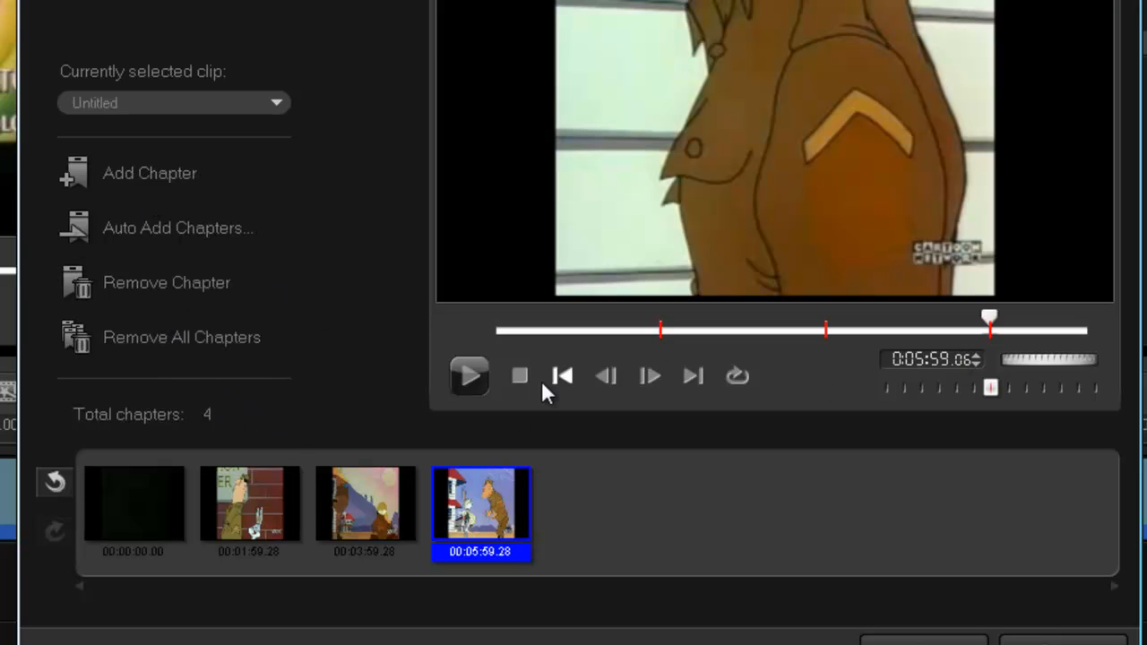
{"action": "mouse_move", "coordinate": [883, 609]}
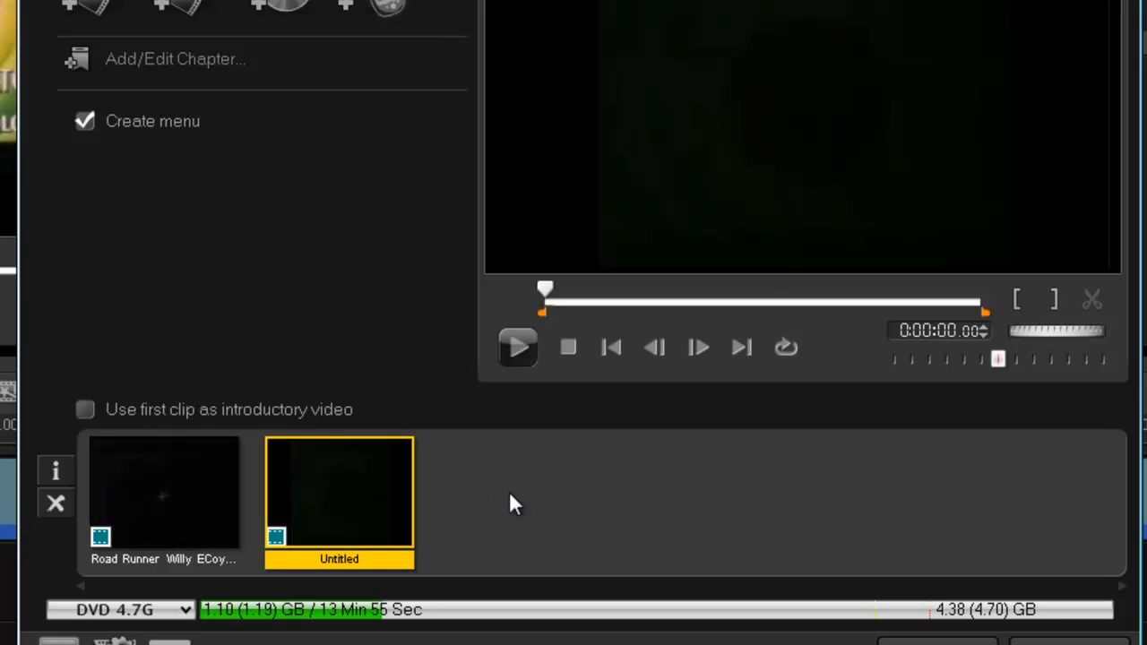
{"action": "mouse_move", "coordinate": [430, 510]}
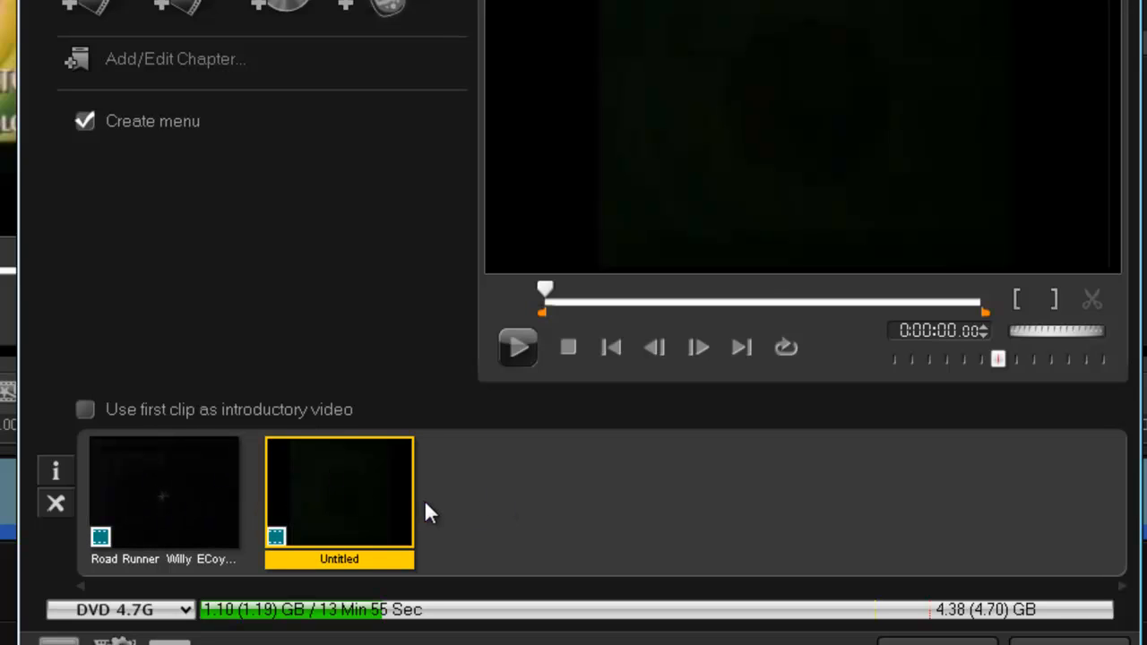
{"action": "mouse_move", "coordinate": [345, 516]}
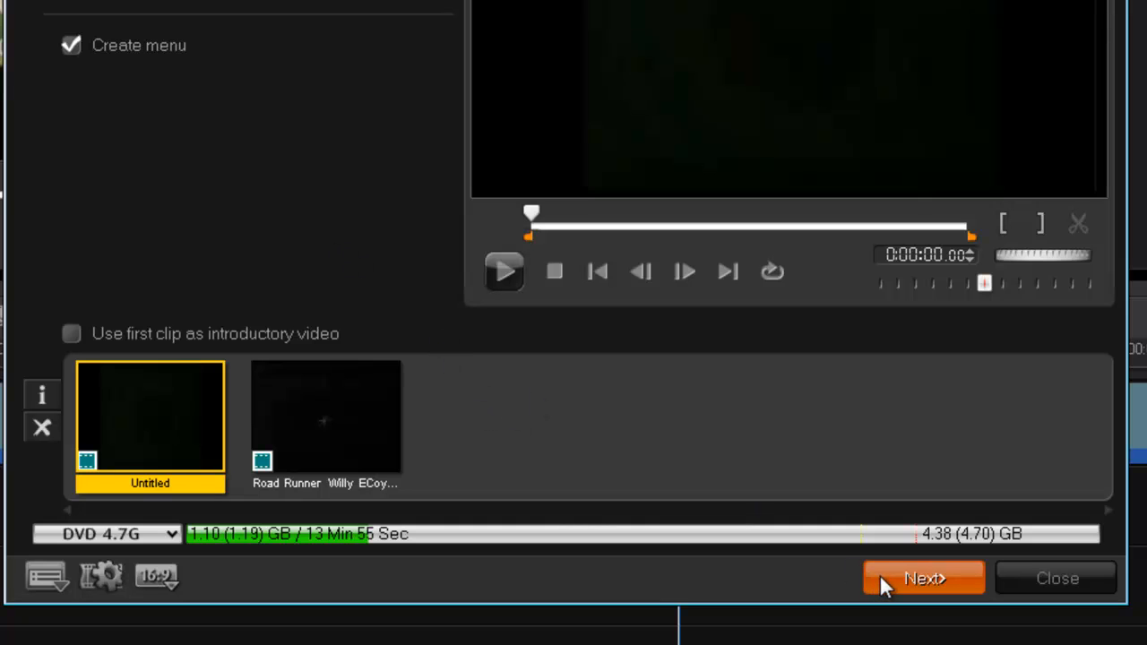
{"action": "left_click", "coordinate": [923, 578]}
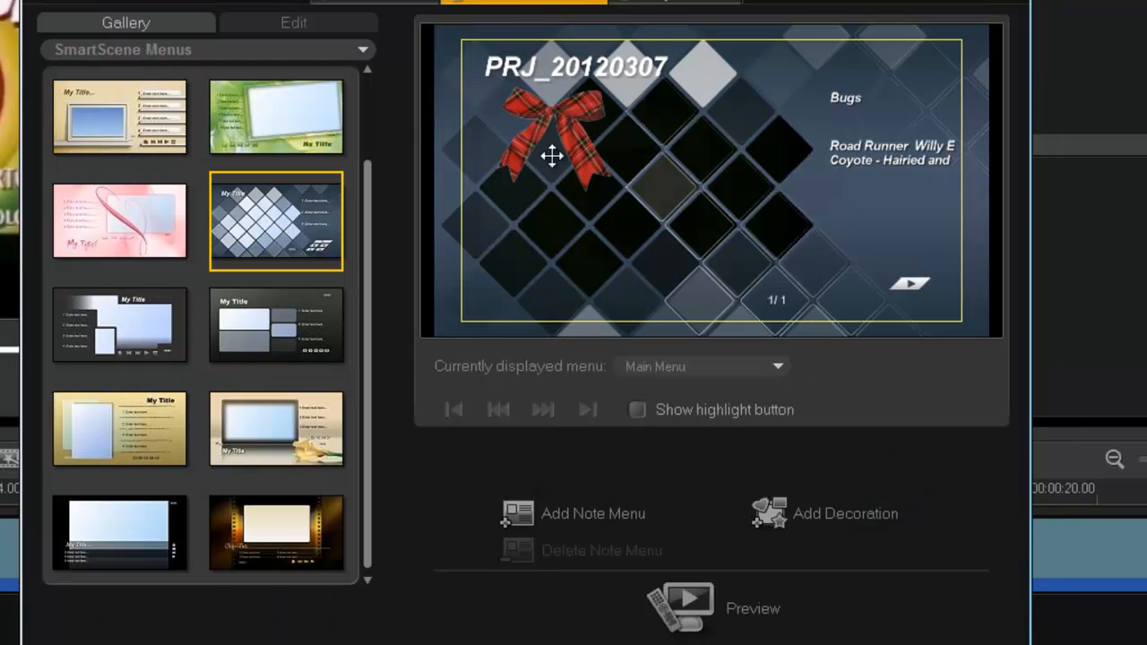
- Drag the red tartan bow to the menu's lower right, above the next-page arrow
{"action": "left_click_drag", "start_coordinate": [551, 153], "coordinate": [806, 237]}
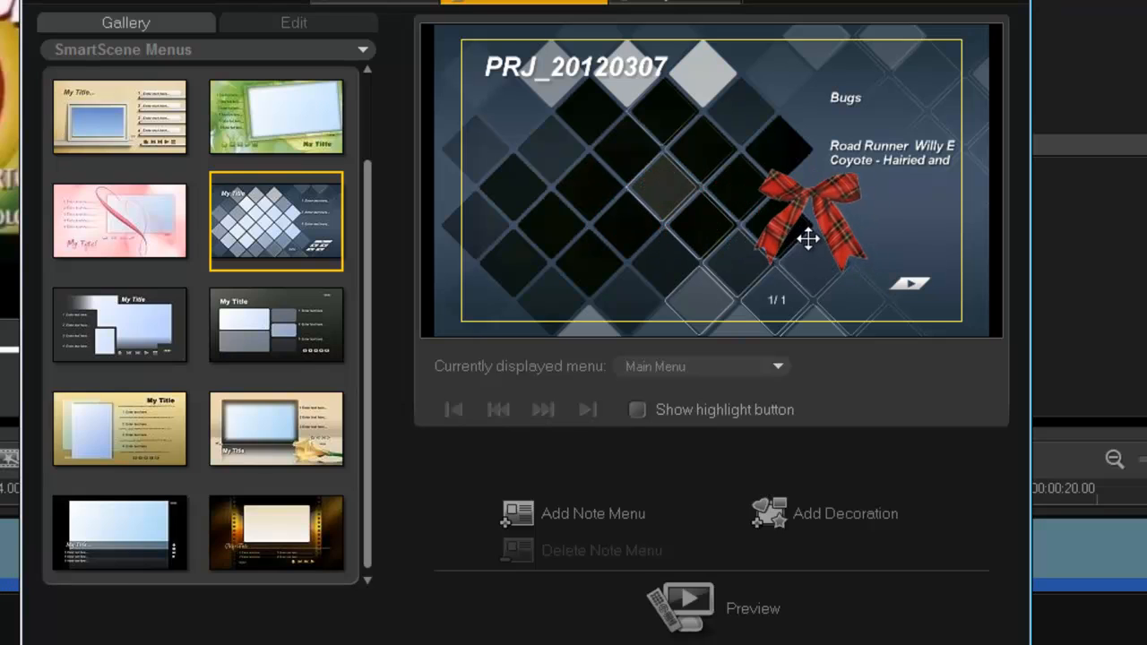
{"action": "mouse_move", "coordinate": [787, 307]}
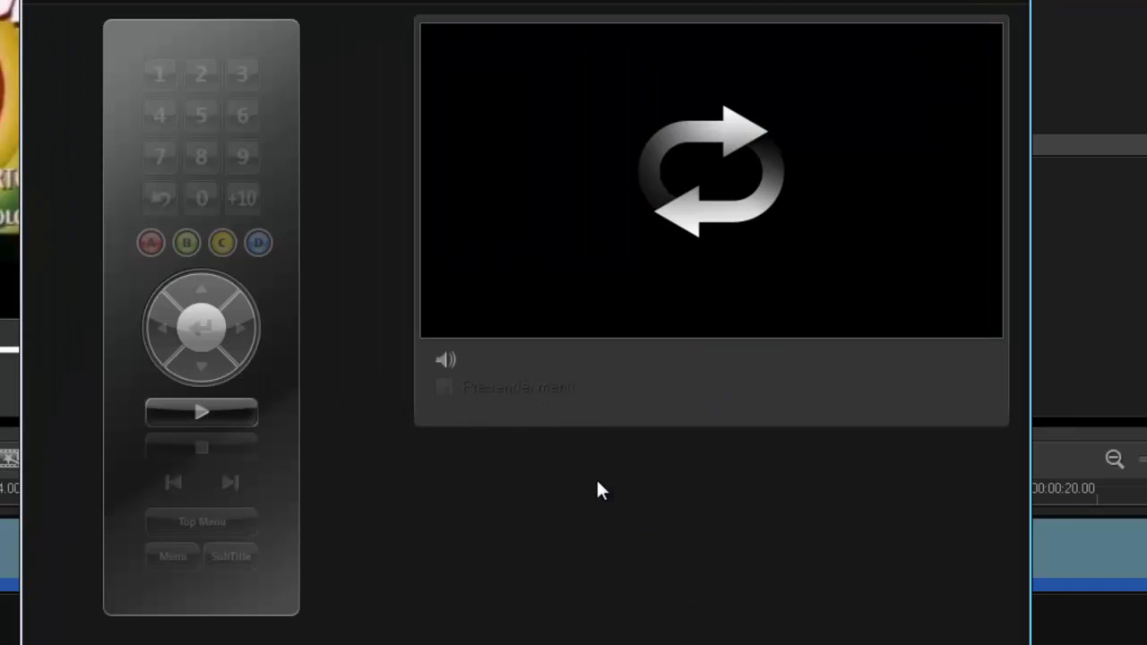
- Preview the decorated menu, then advance to the DVD-Video burn settings
{"action": "left_click", "coordinate": [200, 411]}
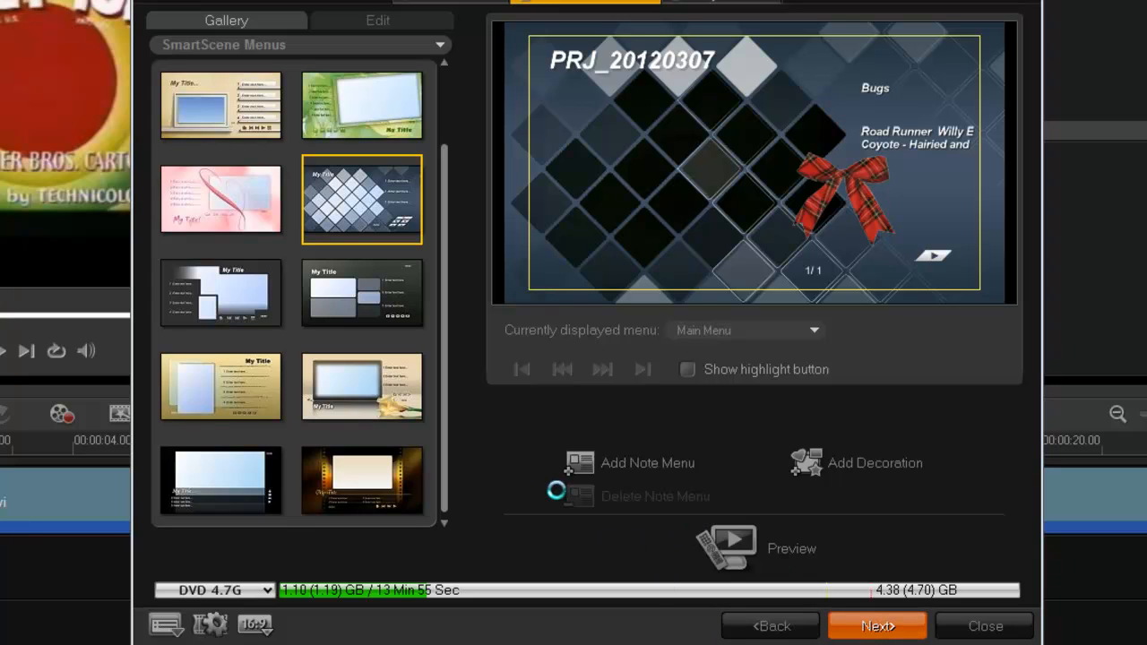
{"action": "left_click", "coordinate": [876, 625]}
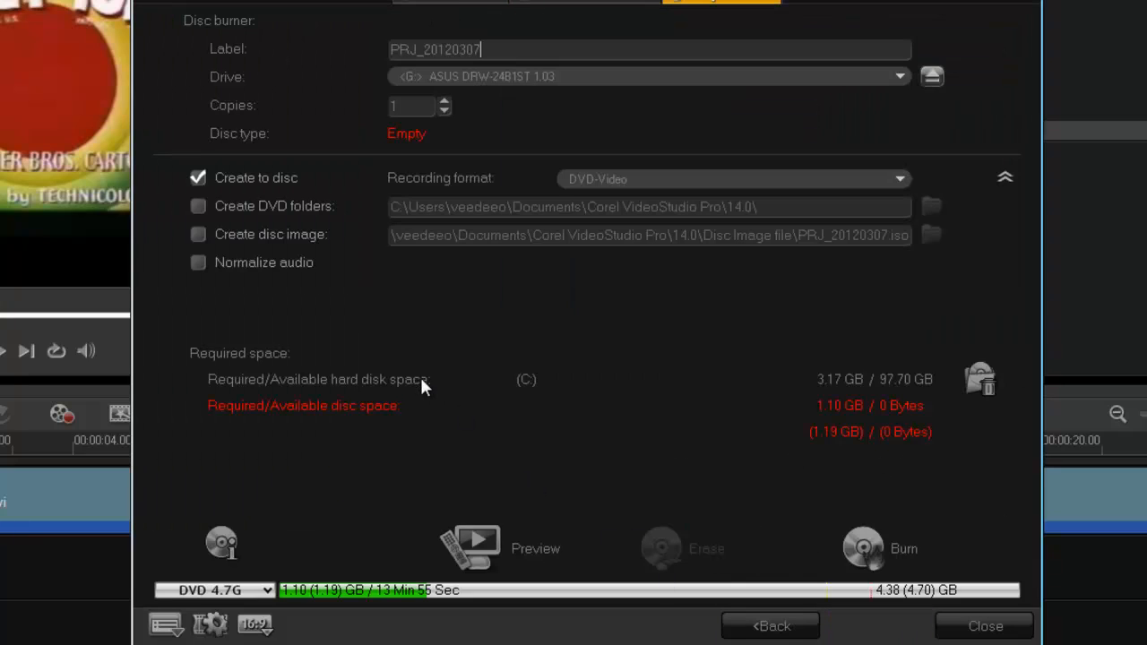
{"action": "mouse_move", "coordinate": [516, 77]}
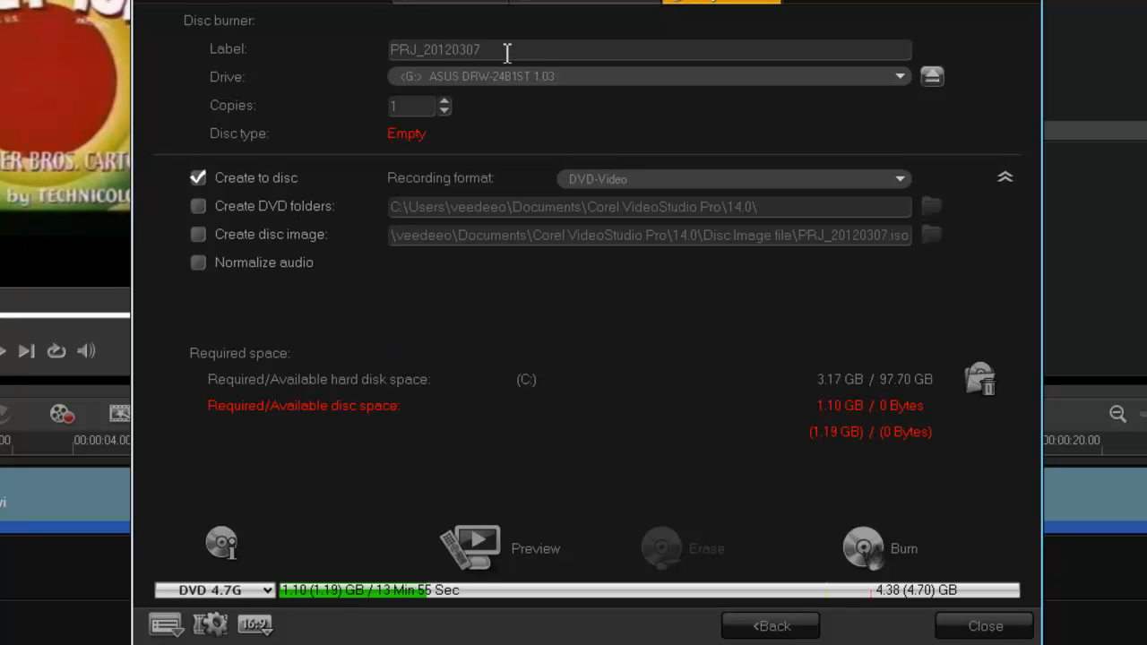
- Change the disc label from PRJ_20120307 to 'cartoon'
{"action": "key", "text": "Backspace"}
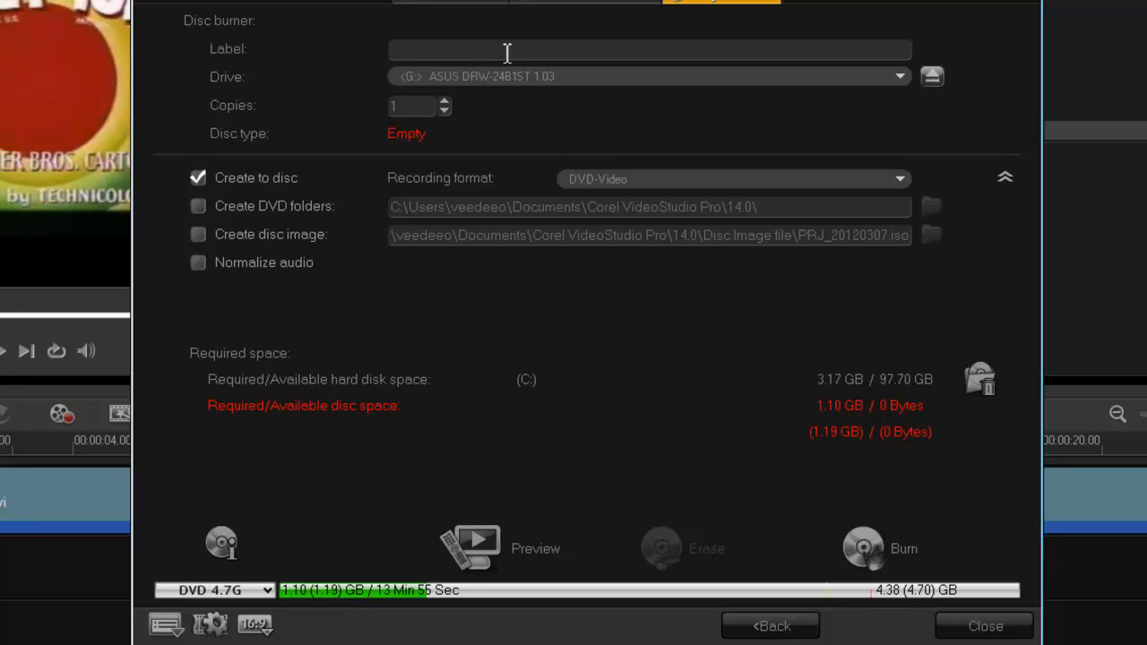
{"action": "type", "text": "cartoon"}
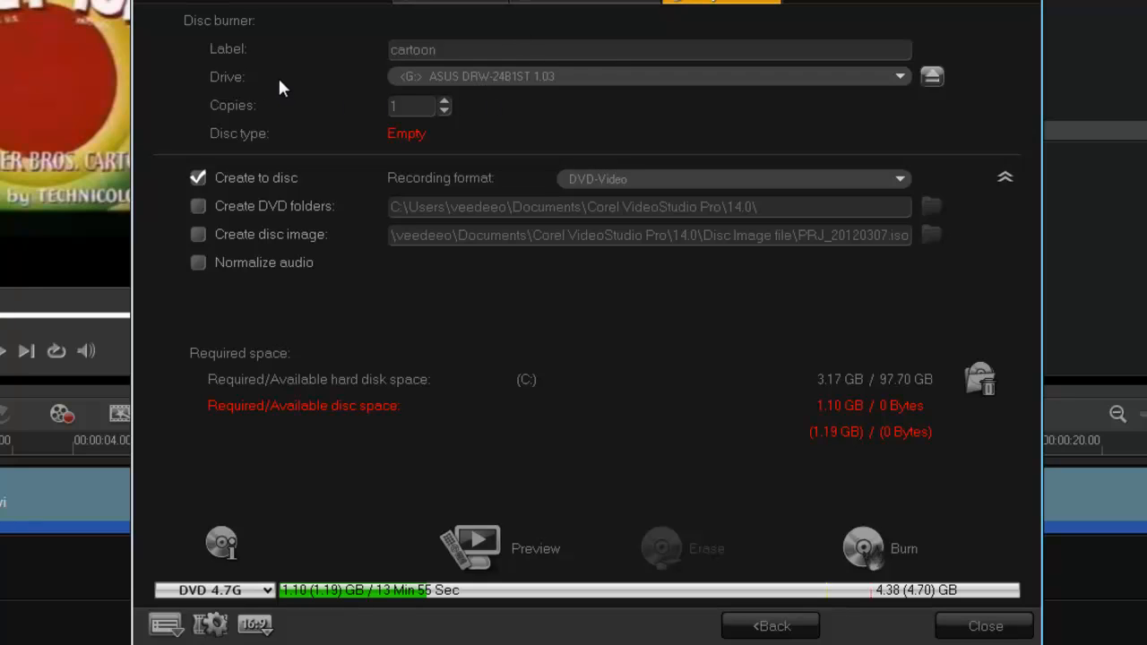
{"action": "mouse_move", "coordinate": [422, 88]}
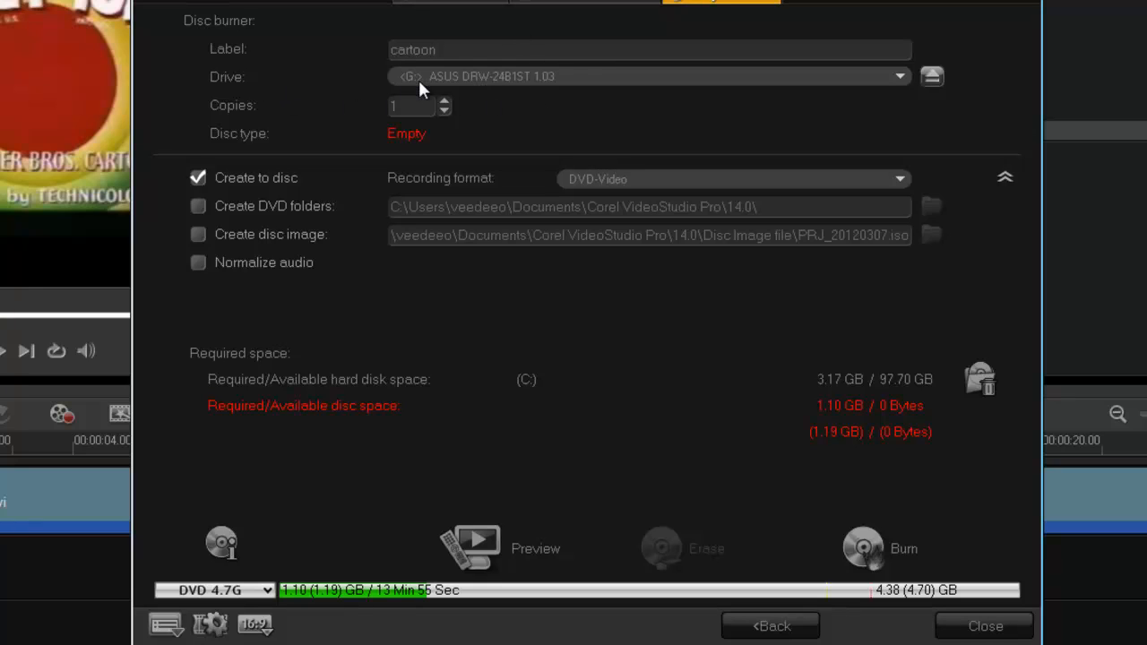
{"action": "mouse_move", "coordinate": [236, 120]}
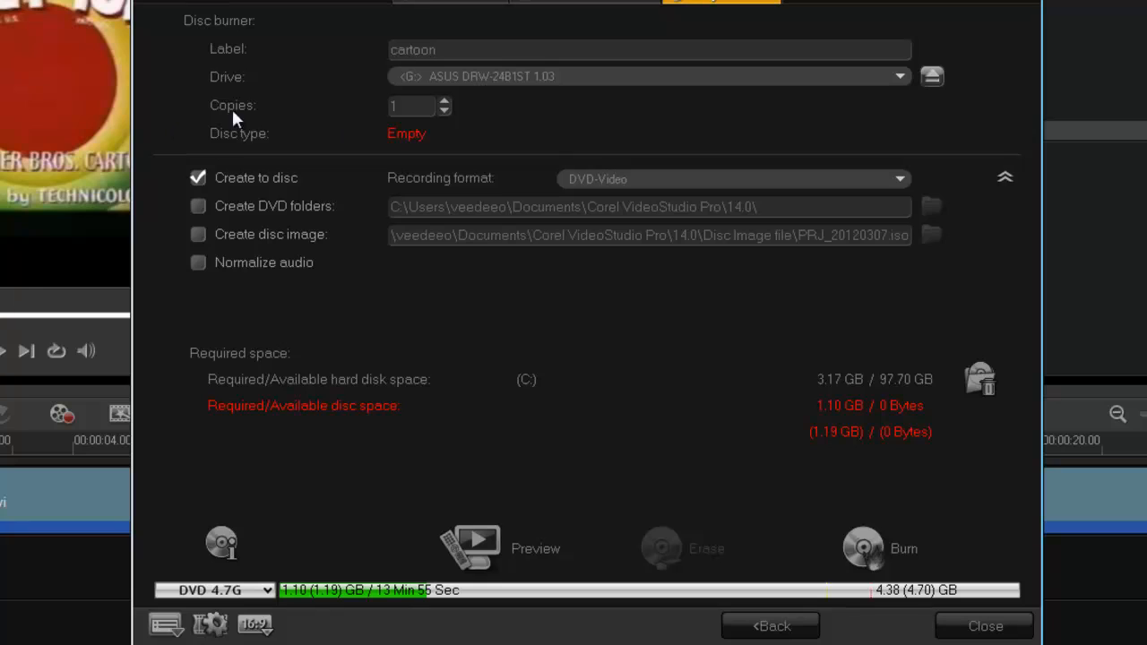
{"action": "left_click", "coordinate": [649, 49]}
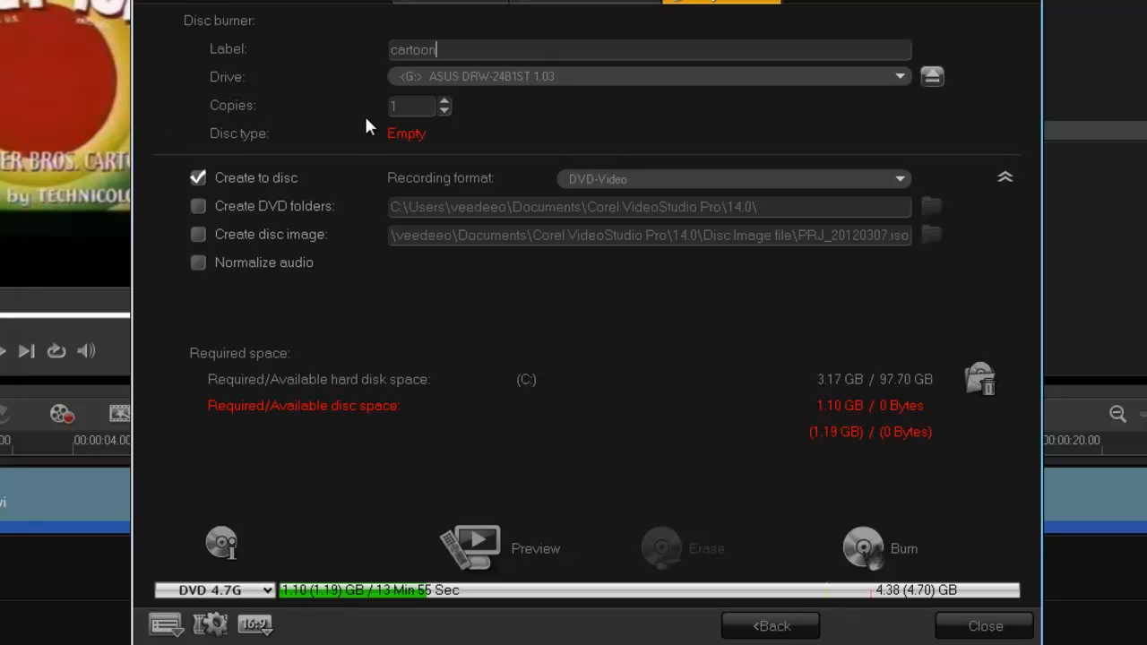
{"action": "mouse_move", "coordinate": [466, 190]}
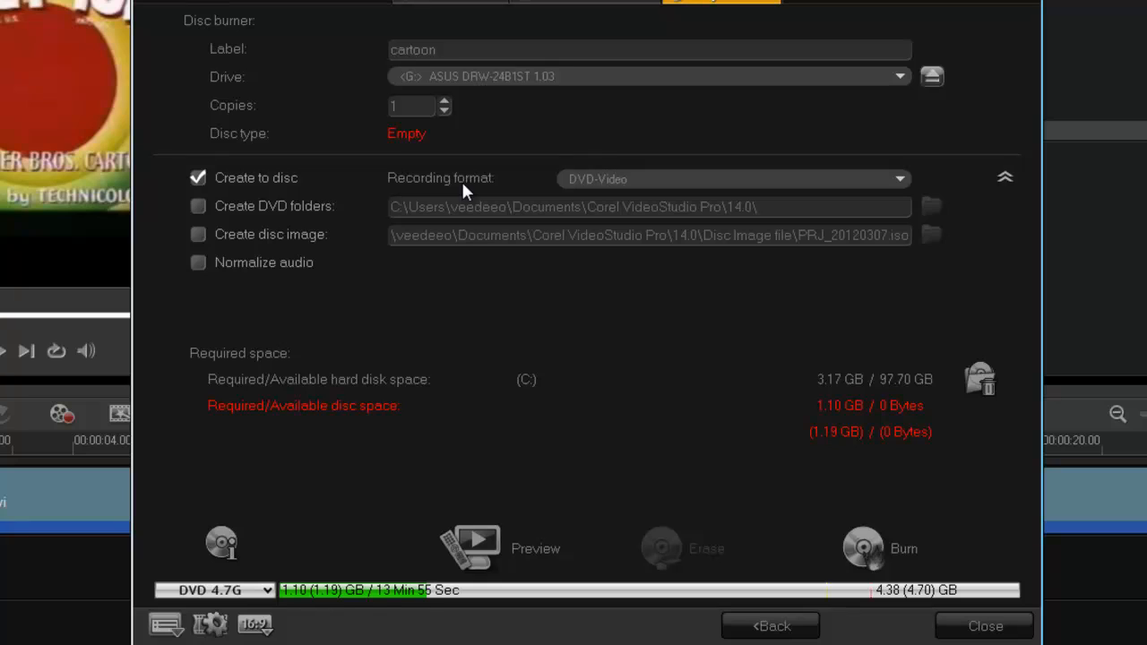
{"action": "mouse_move", "coordinate": [423, 135]}
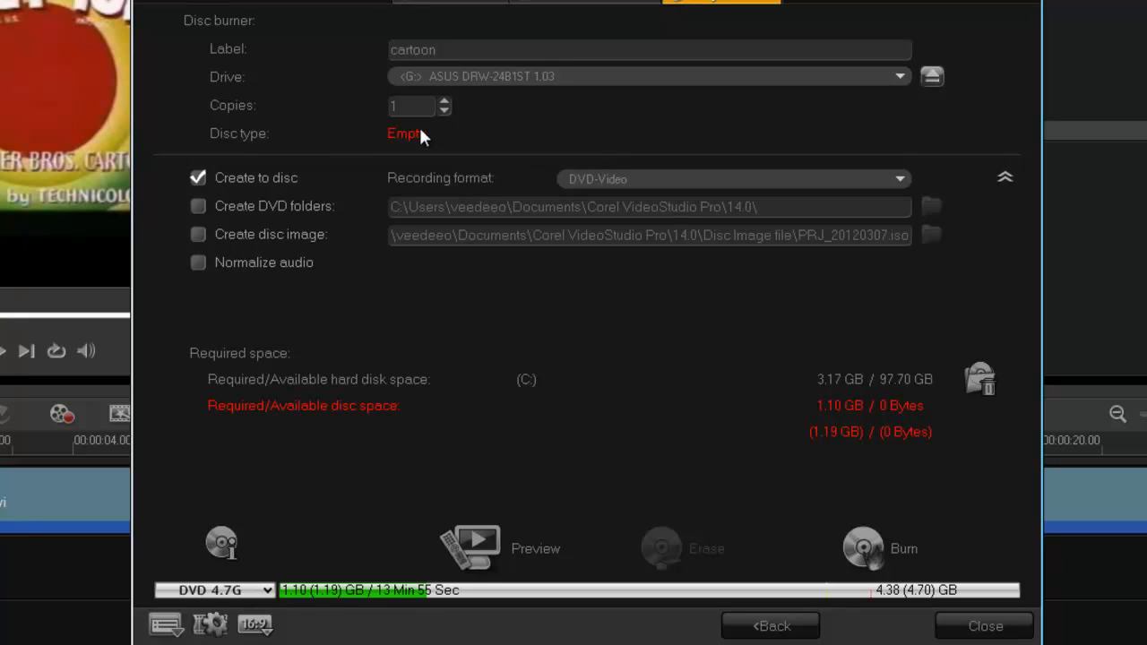
{"action": "mouse_move", "coordinate": [267, 422]}
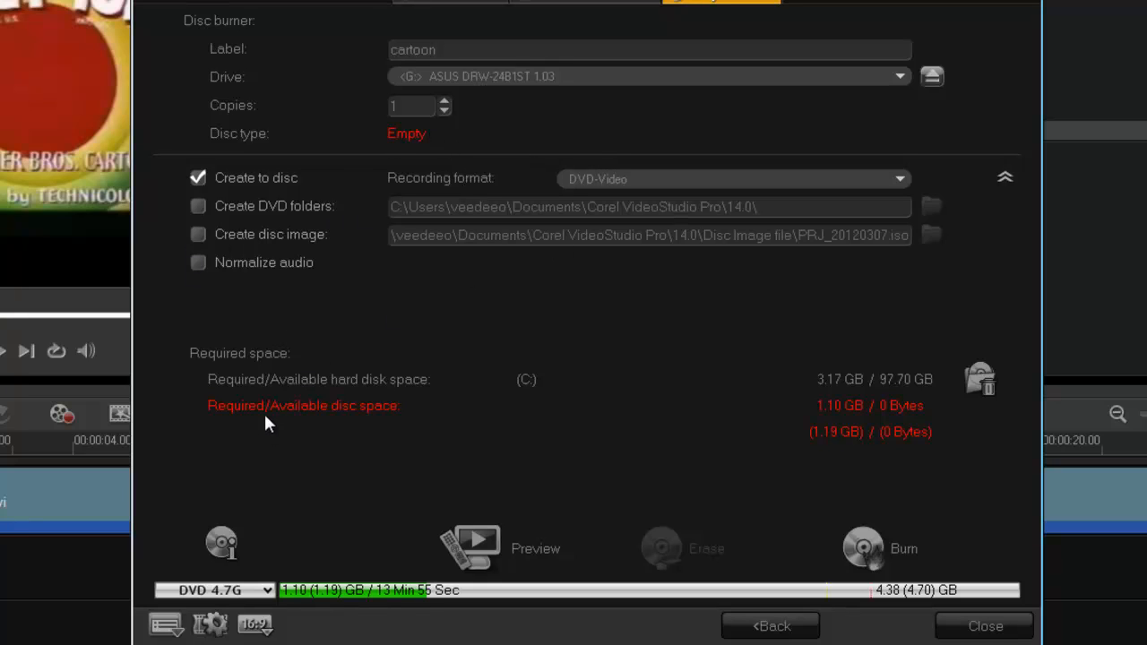
{"action": "mouse_move", "coordinate": [887, 446]}
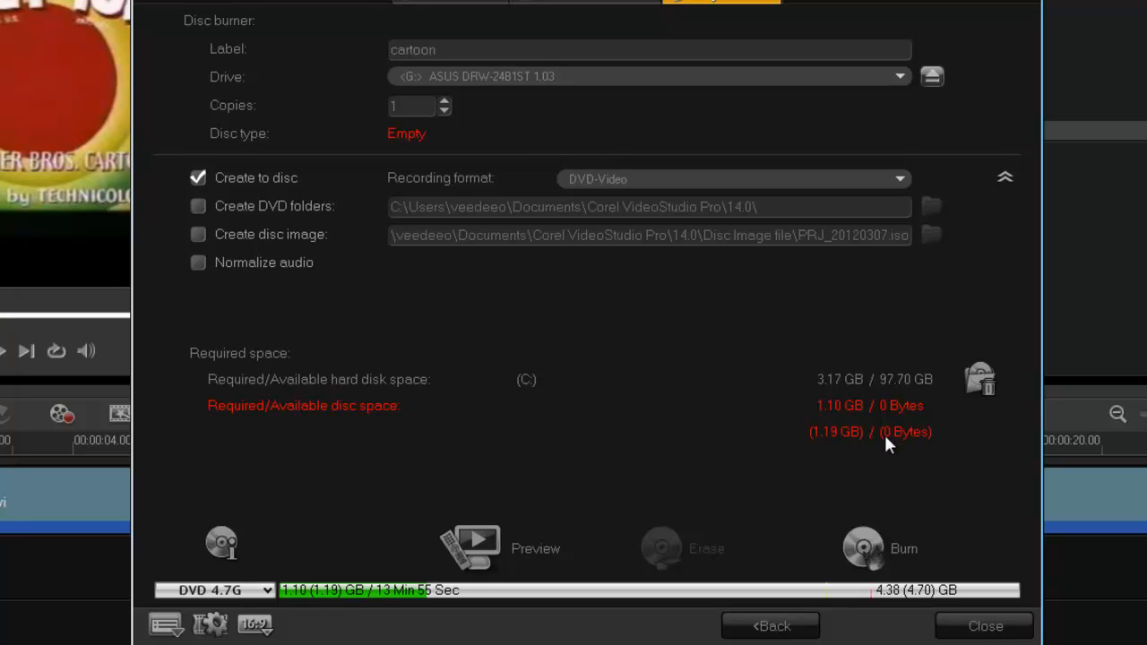
{"action": "left_click", "coordinate": [649, 49]}
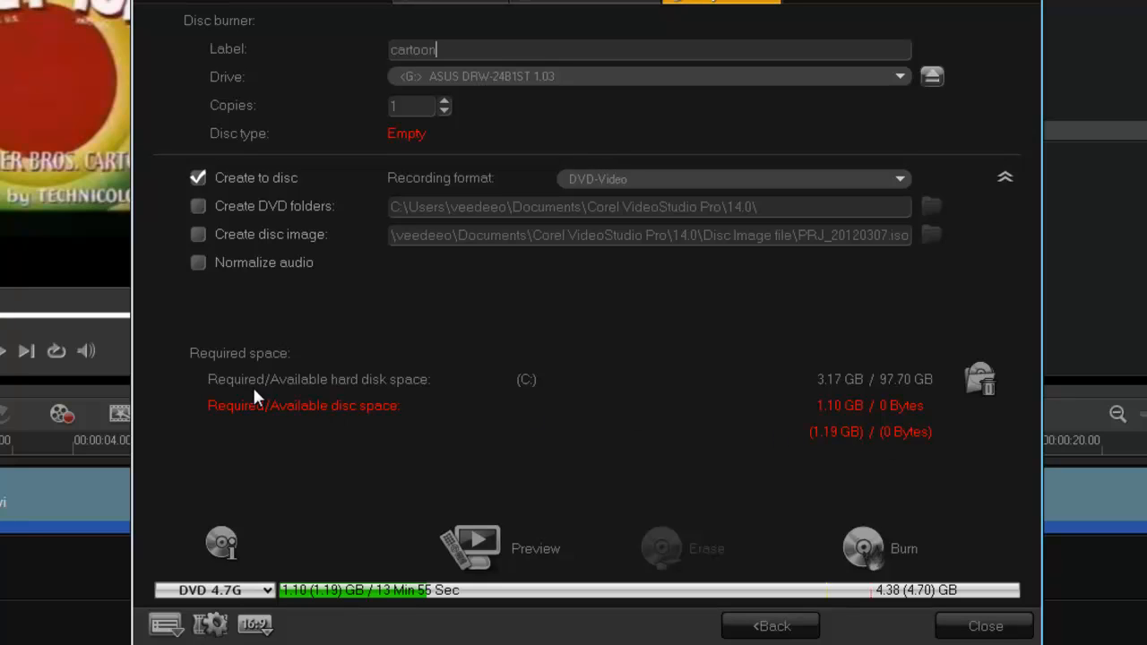
{"action": "mouse_move", "coordinate": [678, 400]}
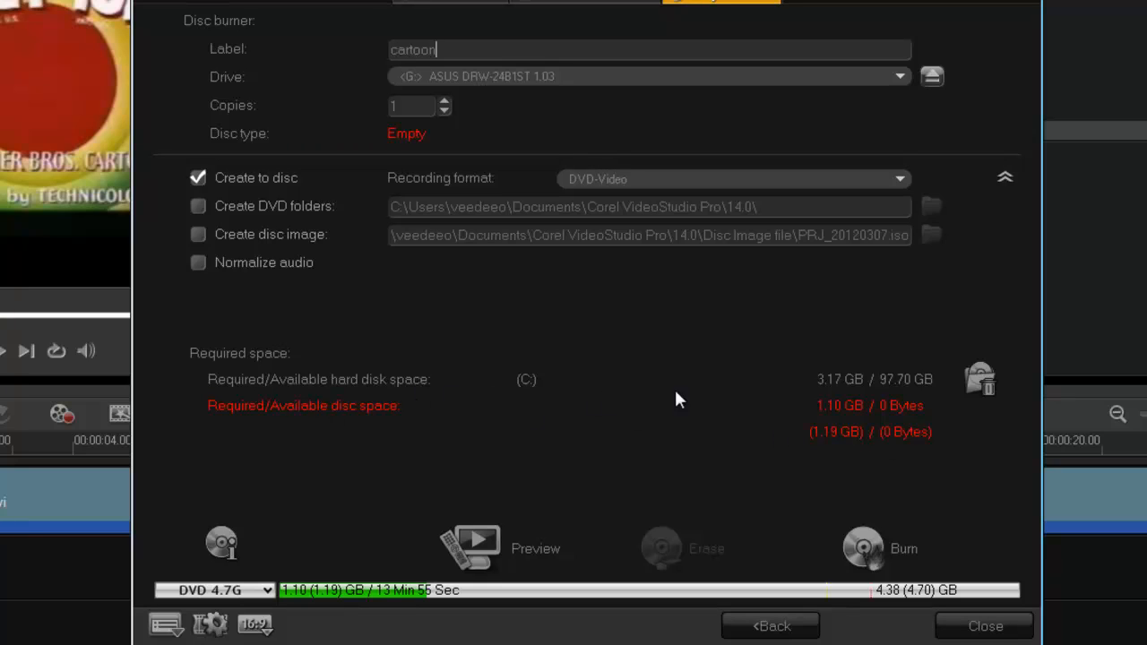
{"action": "mouse_move", "coordinate": [880, 396]}
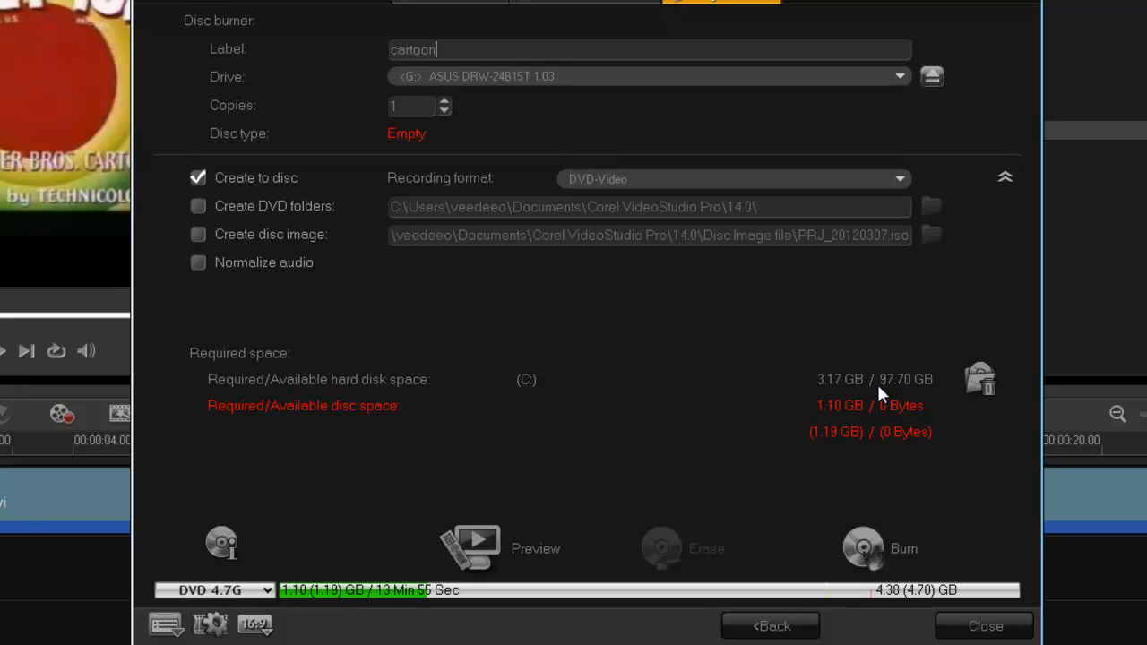
{"action": "mouse_move", "coordinate": [853, 394]}
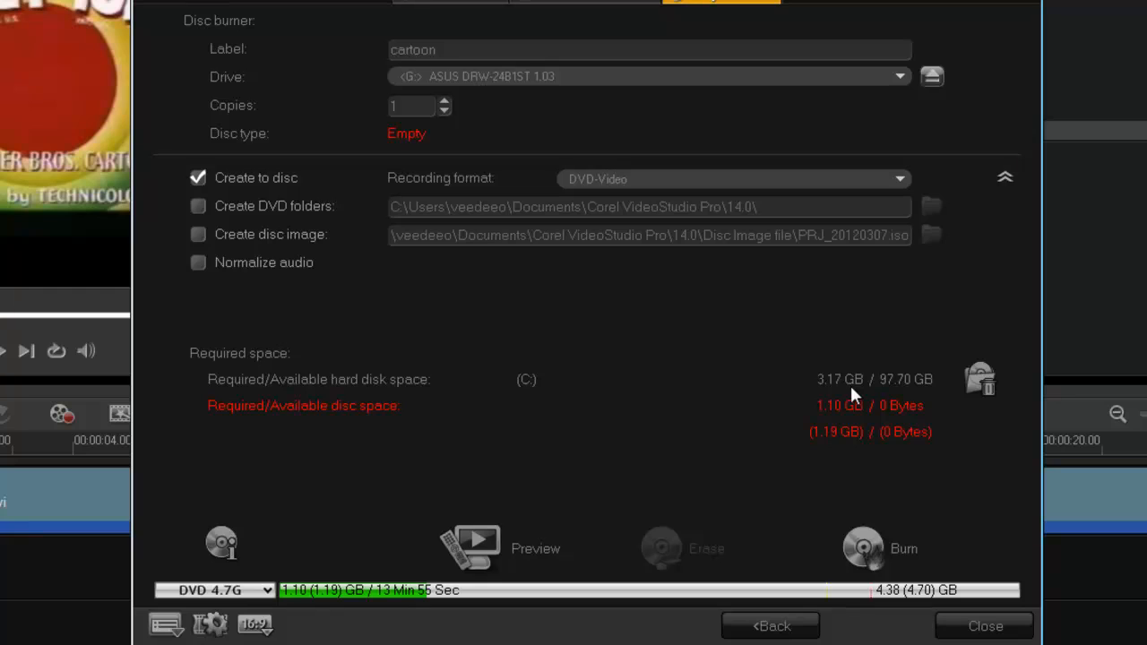
{"action": "mouse_move", "coordinate": [914, 398]}
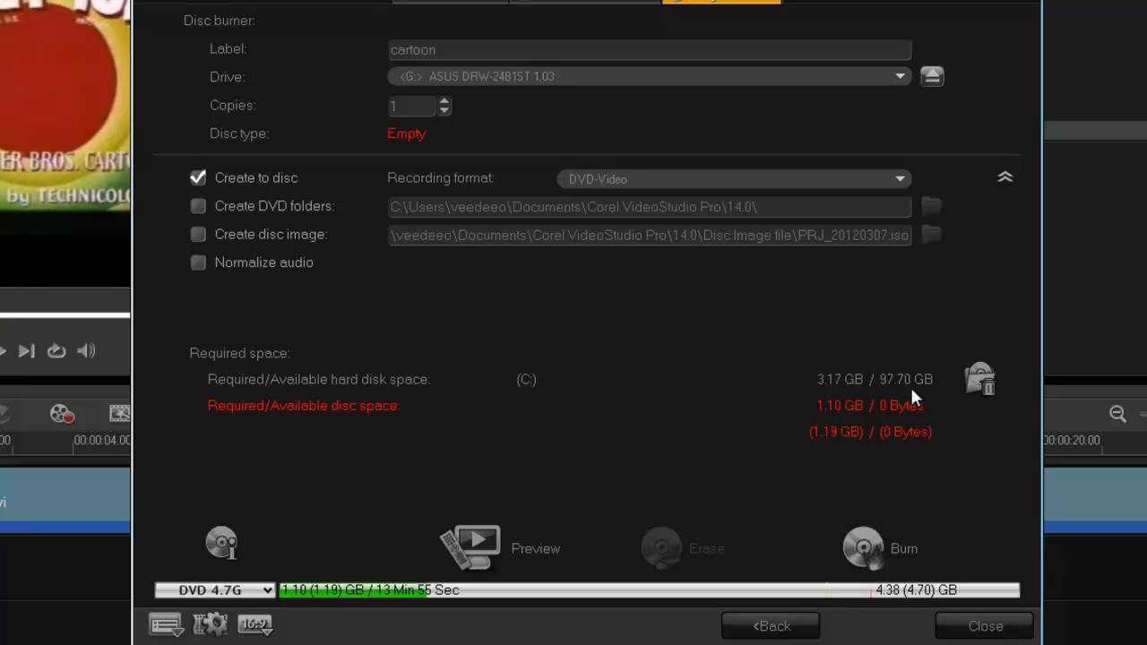
{"action": "mouse_move", "coordinate": [484, 542]}
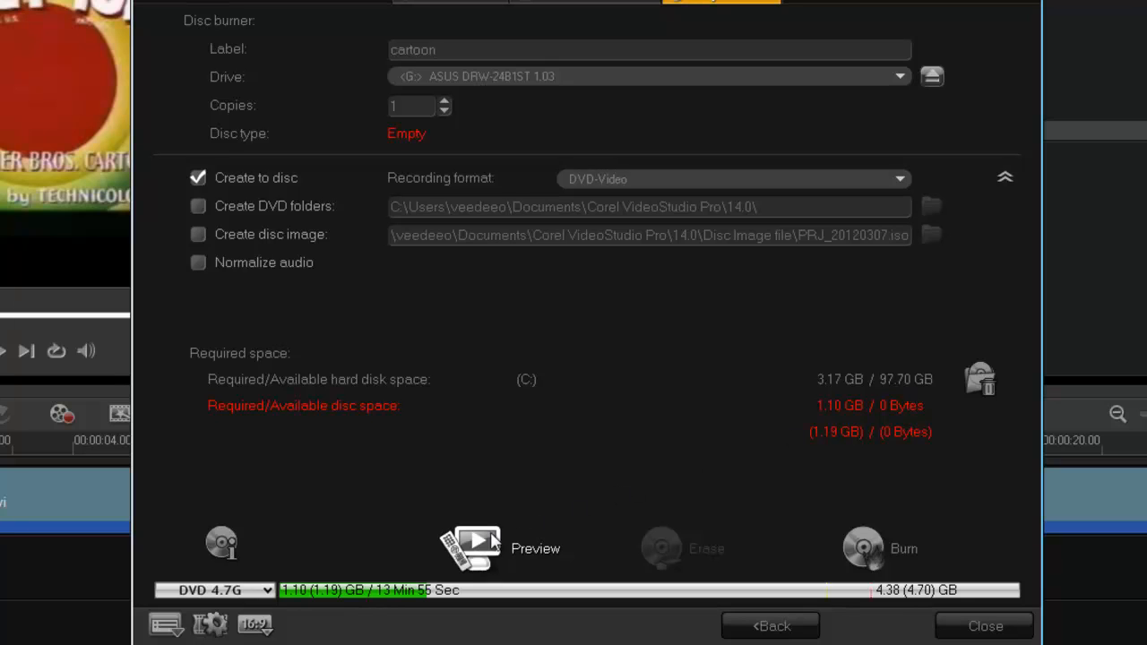
- Preview the finished disc, then go back to the Menu & Preview step
{"action": "left_click", "coordinate": [469, 547]}
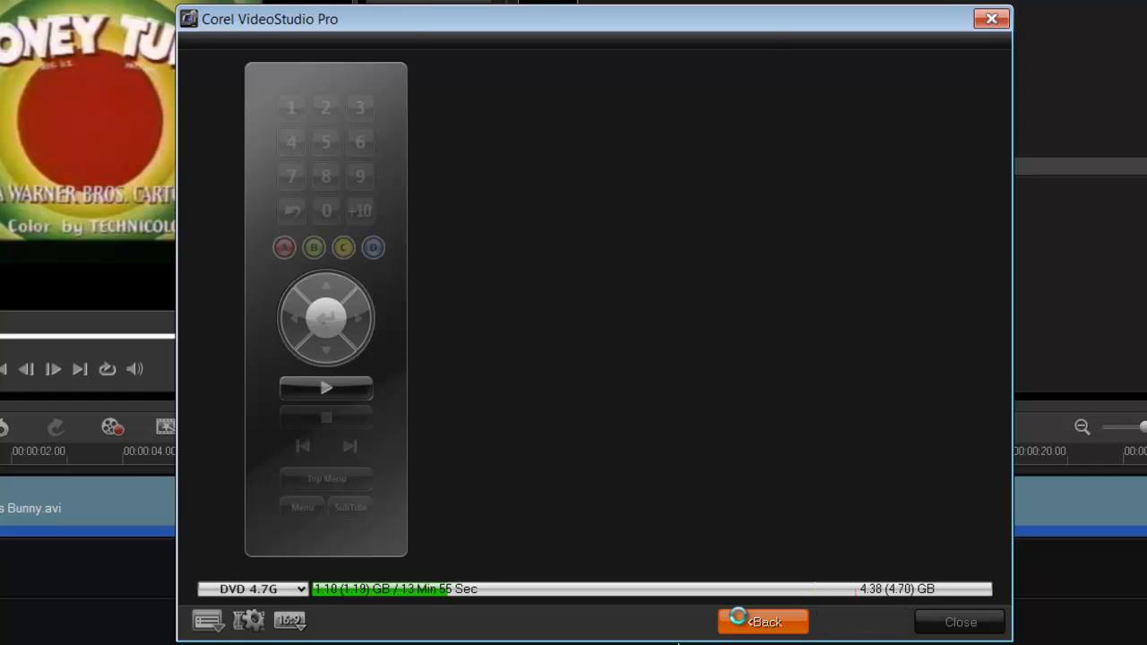
{"action": "left_click", "coordinate": [762, 621]}
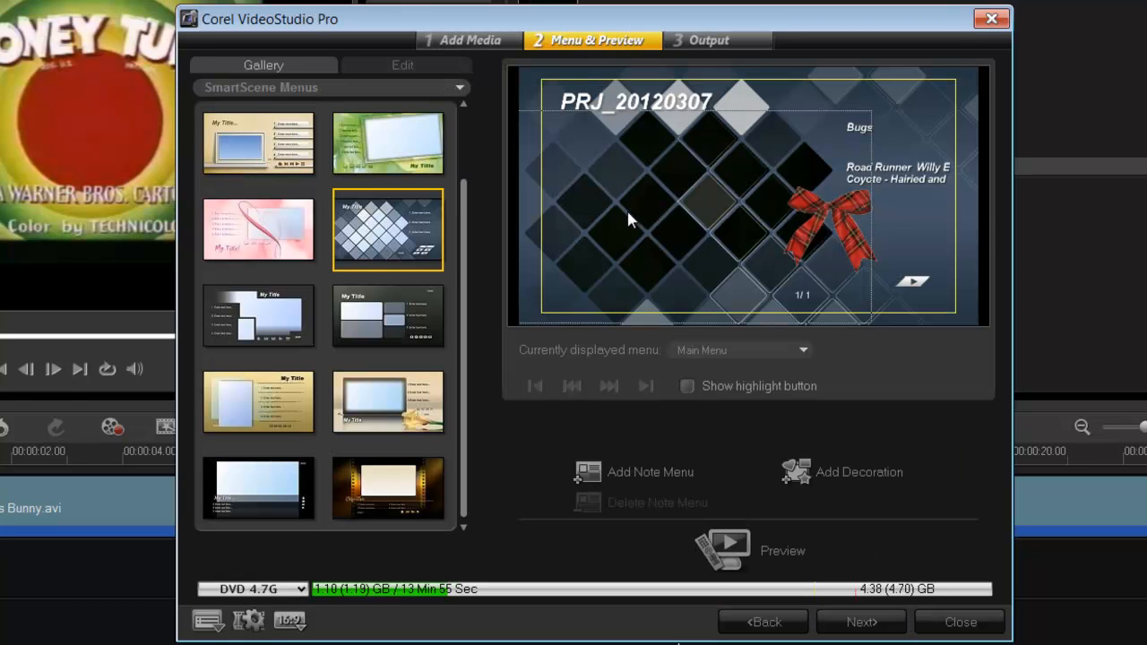
- Rename the main menu title from PRJ_20120307 to 'cartoon' and return to Output
{"action": "left_click", "coordinate": [636, 101]}
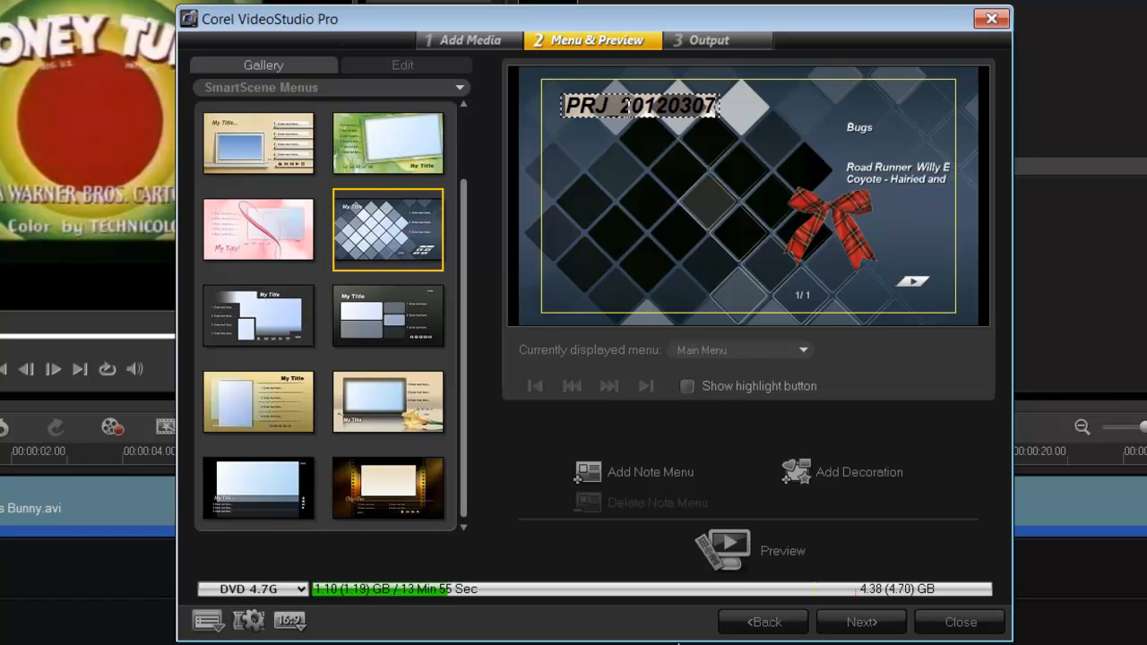
{"action": "type", "text": "cartoon"}
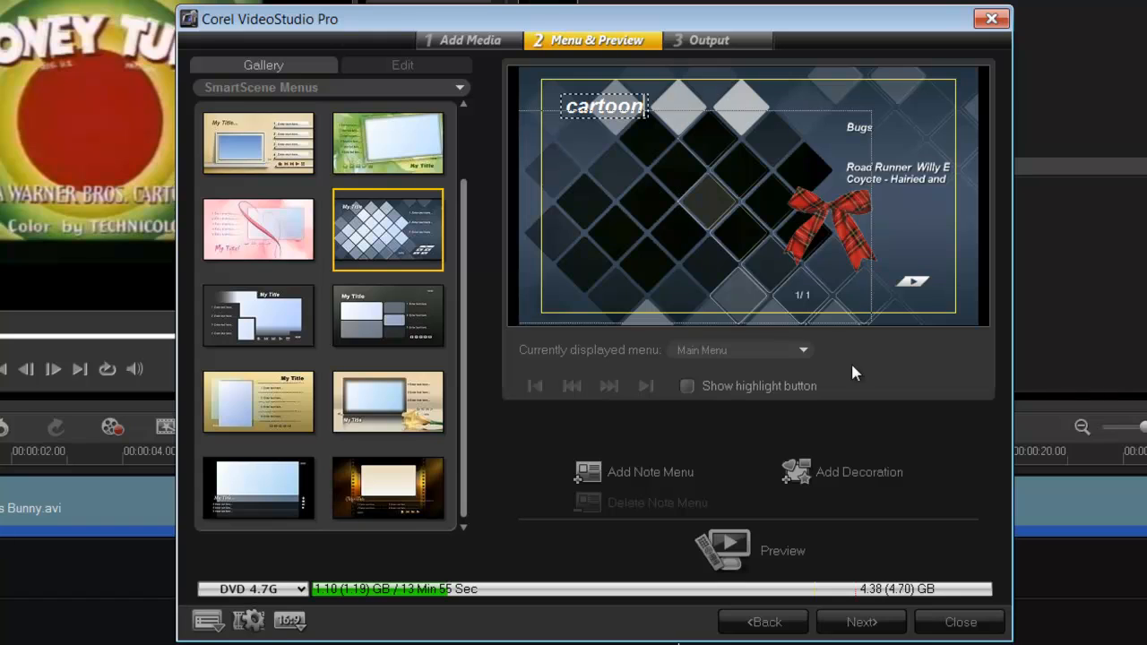
{"action": "left_click", "coordinate": [859, 620]}
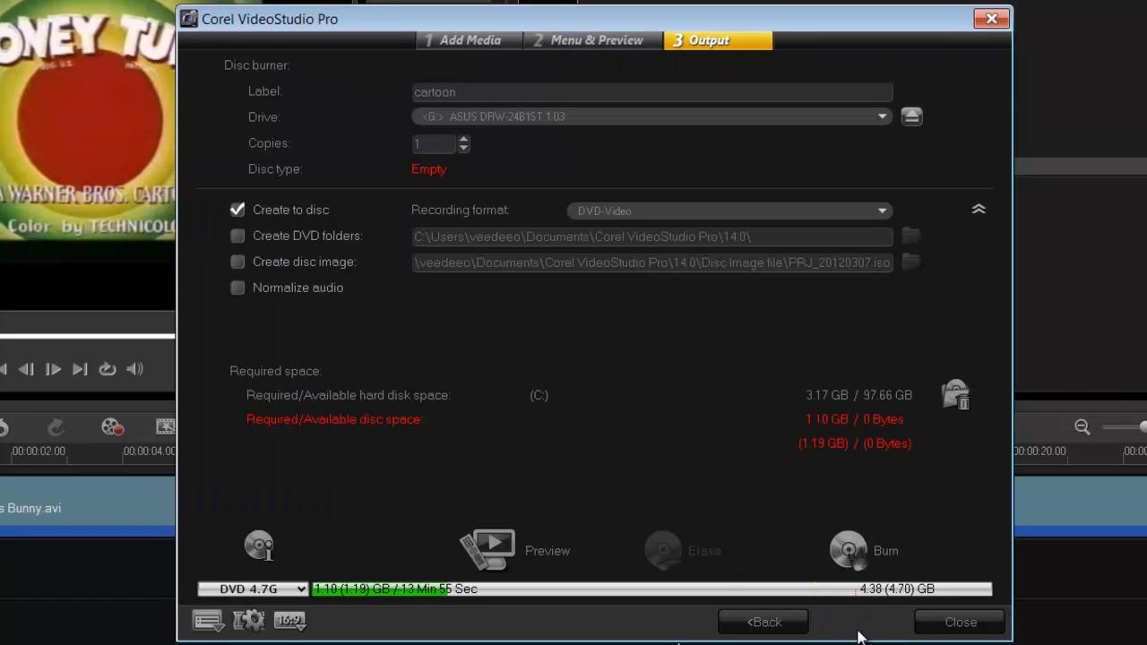
{"action": "left_click", "coordinate": [651, 91]}
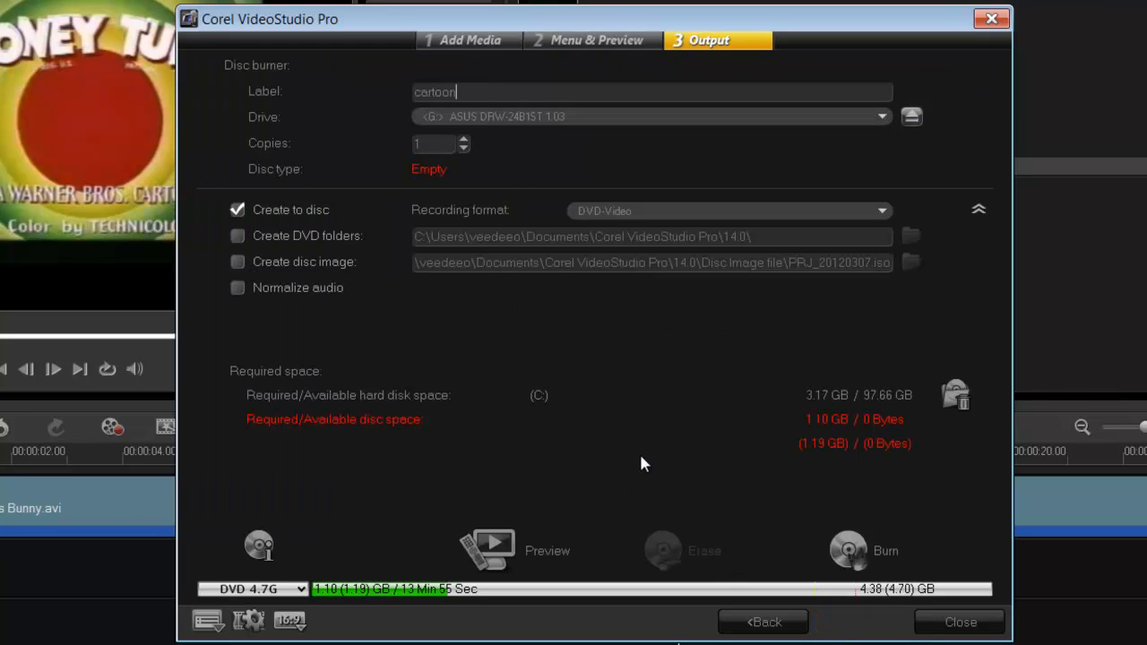
{"action": "mouse_move", "coordinate": [652, 453]}
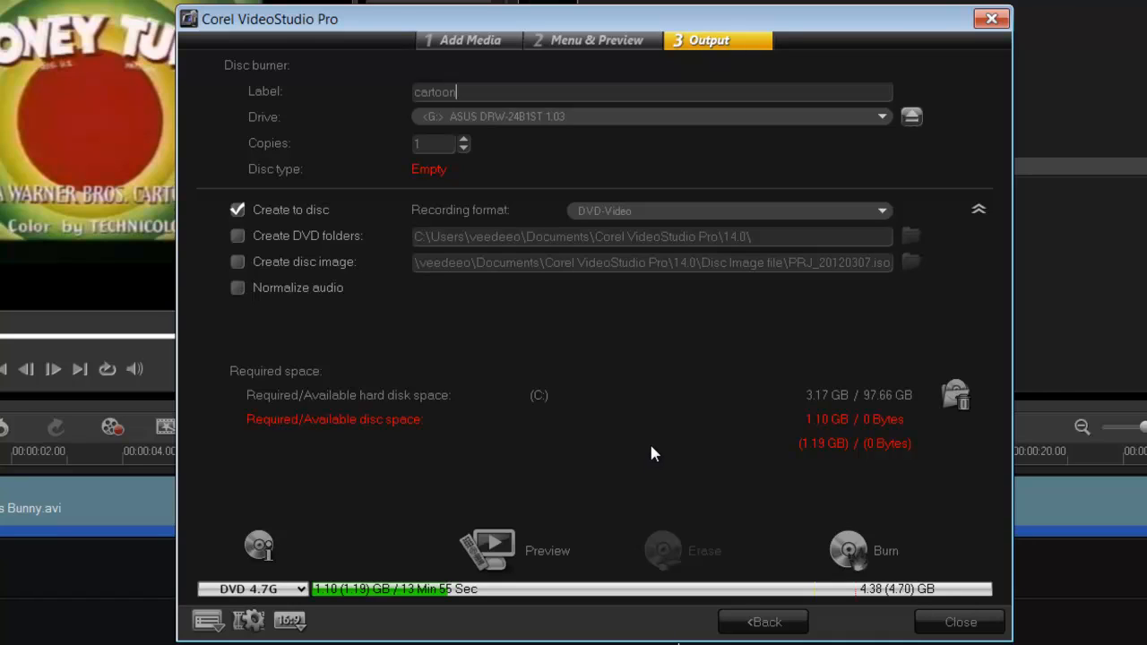
{"action": "mouse_move", "coordinate": [847, 550]}
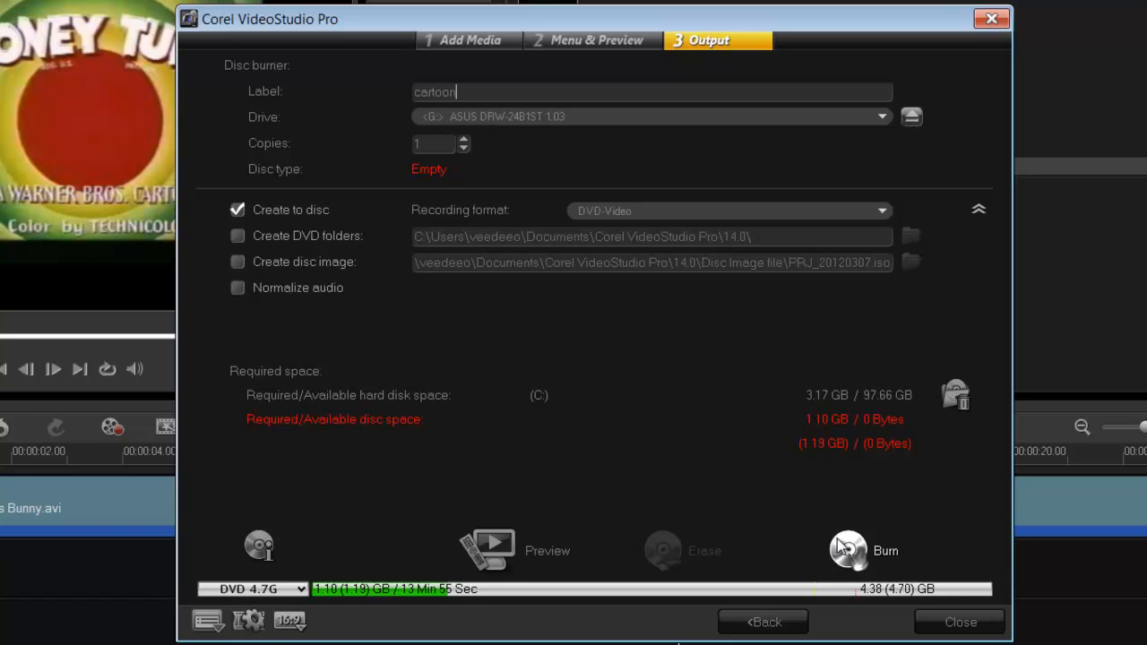
{"action": "mouse_move", "coordinate": [623, 458]}
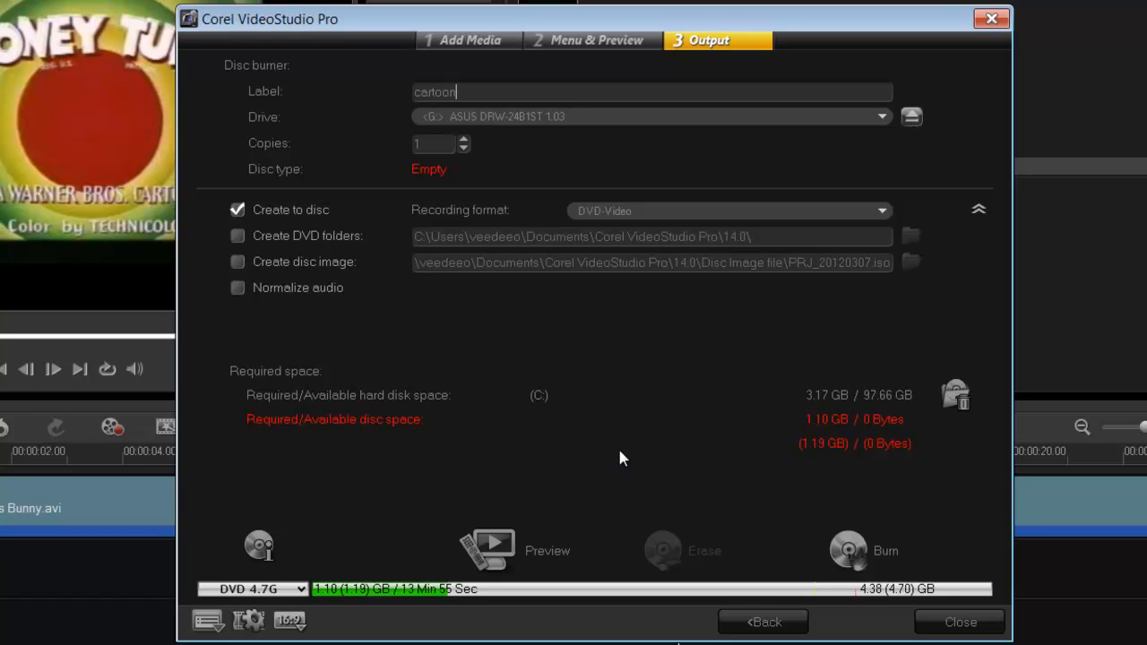